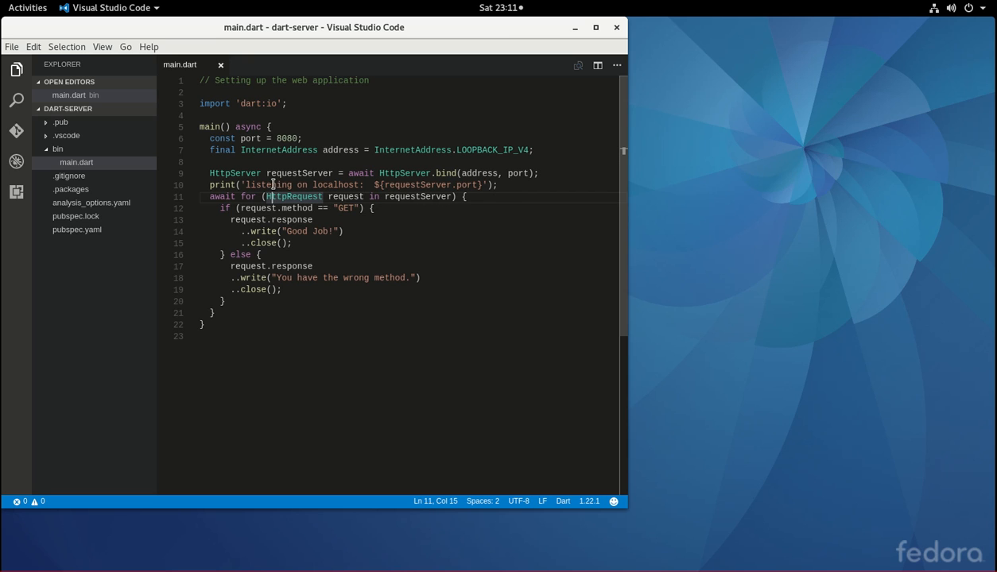
{"action": "mouse_move", "coordinate": [420, 184]}
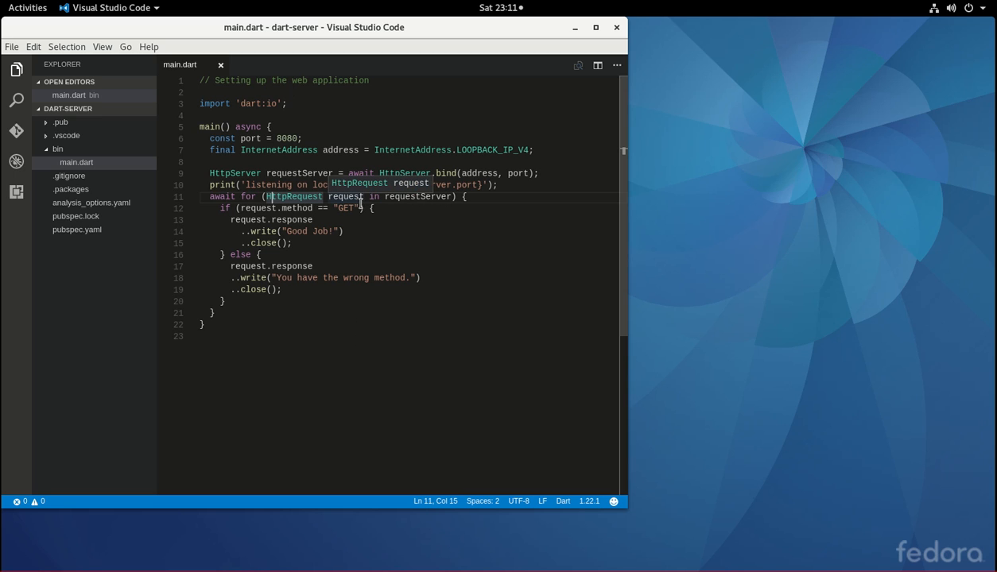
{"action": "mouse_move", "coordinate": [363, 194]}
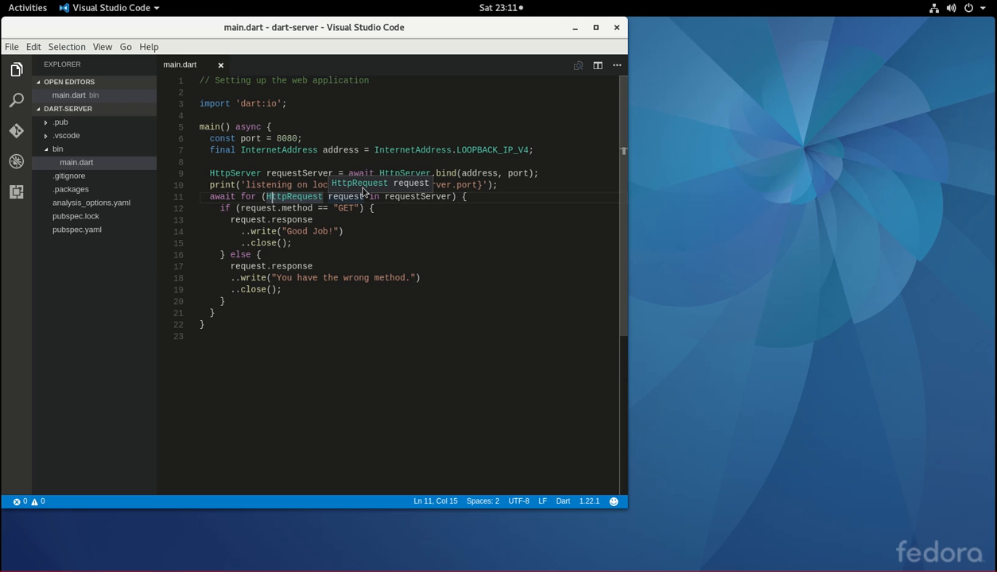
Start a second editor window and open the webapplication folder in it.
{"action": "left_click", "coordinate": [13, 46]}
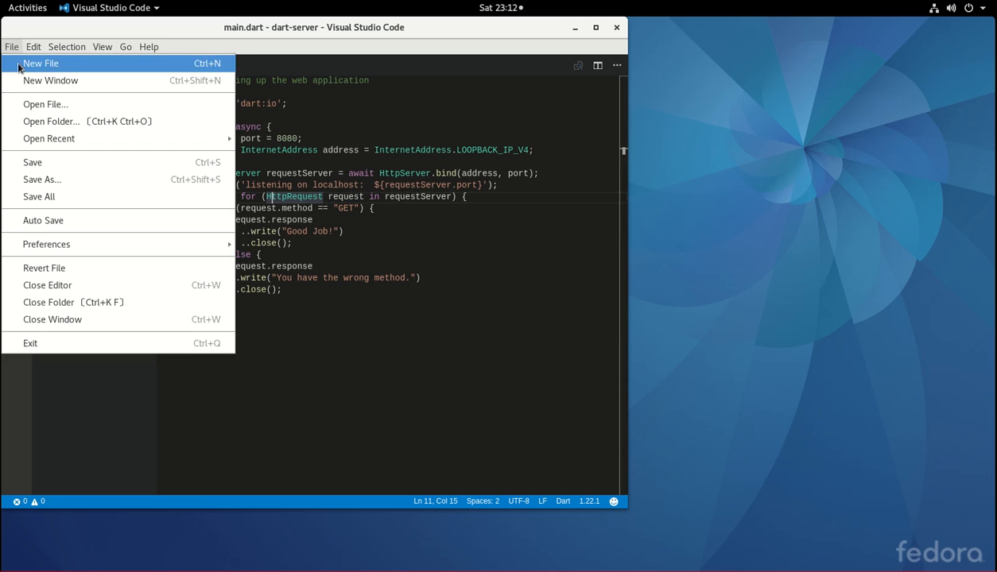
{"action": "left_click", "coordinate": [51, 80]}
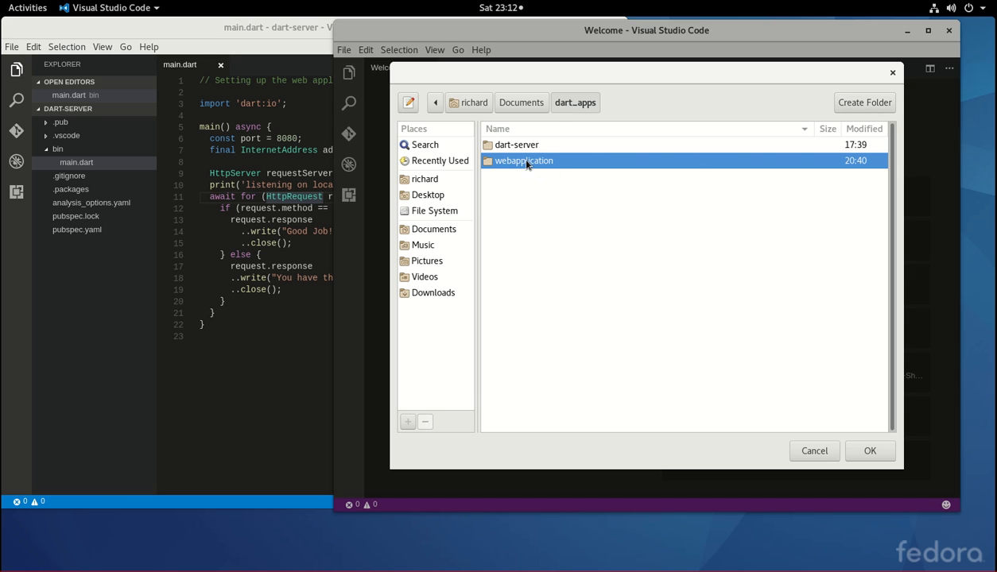
{"action": "mouse_move", "coordinate": [842, 419]}
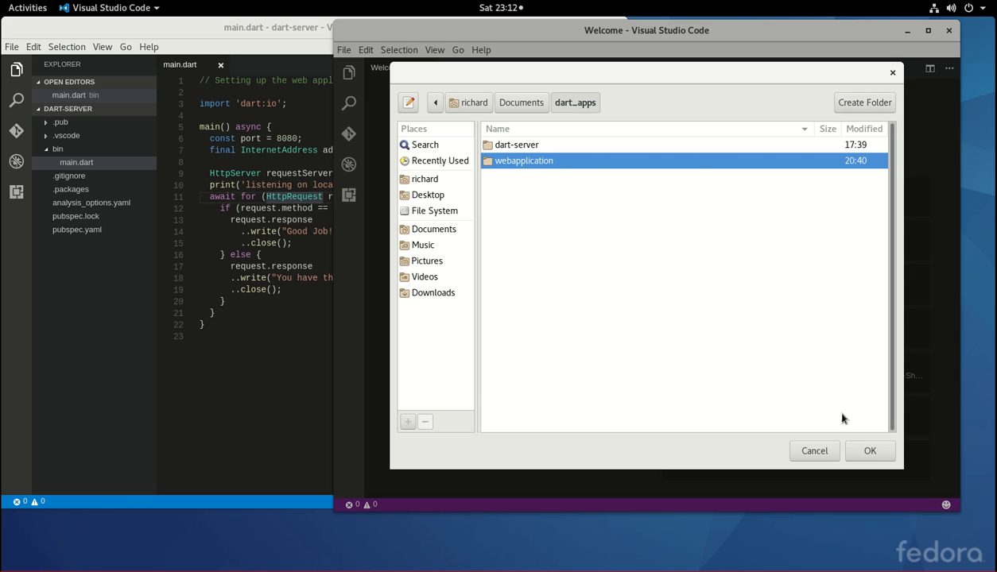
{"action": "left_click", "coordinate": [813, 451]}
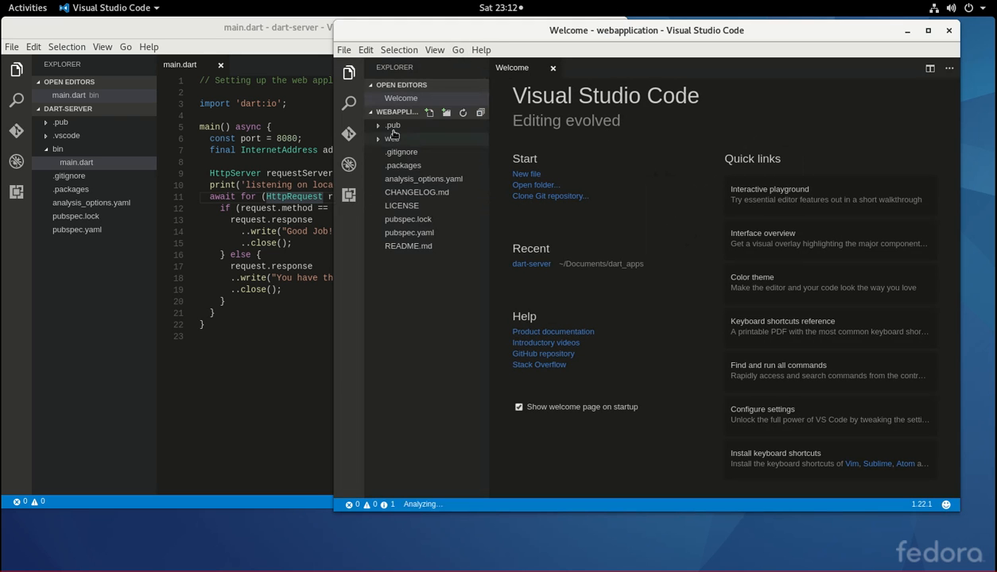
Show index.html and bring up the terminal panel, typing 'stage' and 'simple' at the prompt.
{"action": "left_click", "coordinate": [391, 138]}
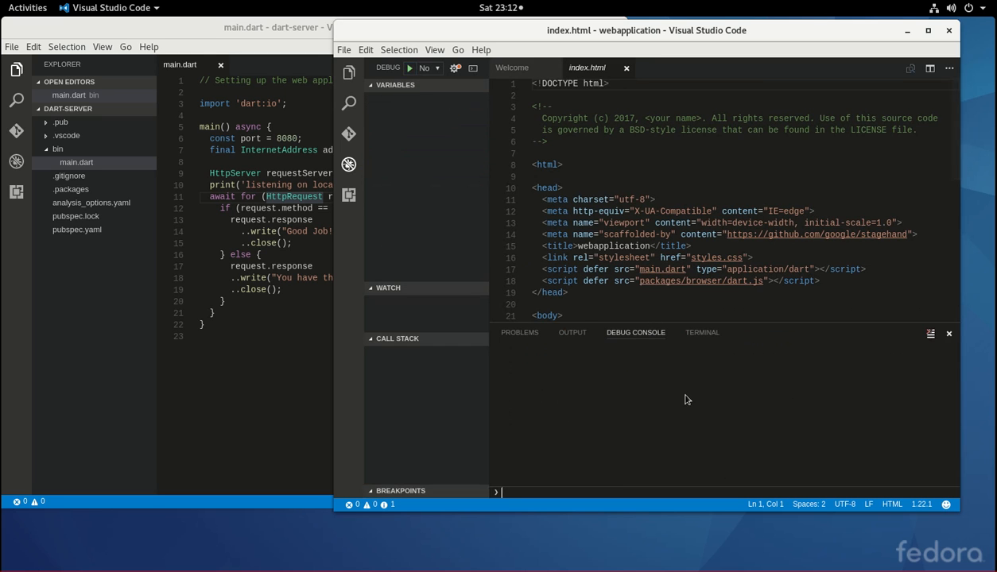
{"action": "left_click", "coordinate": [701, 332]}
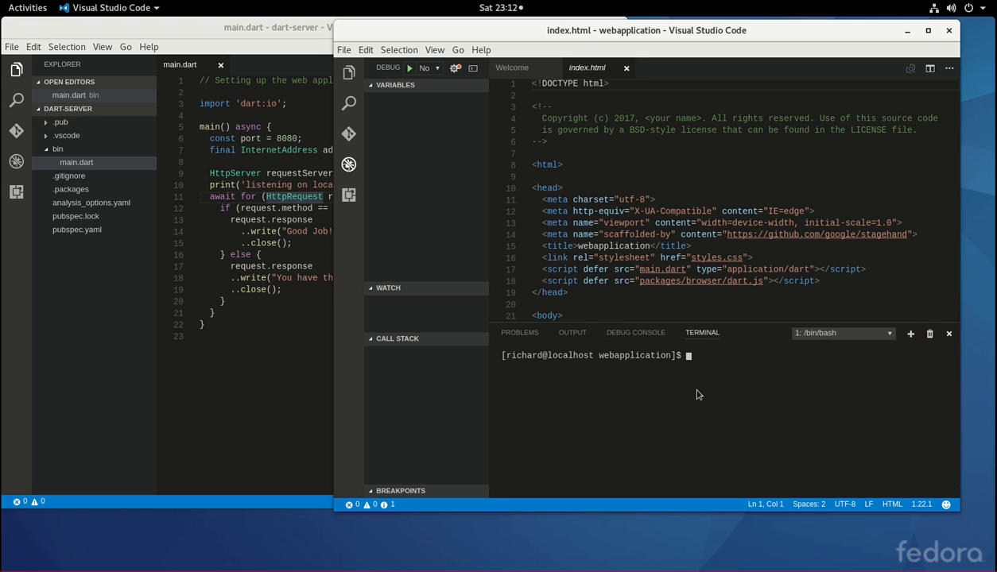
{"action": "type", "text": "stagehand web-"}
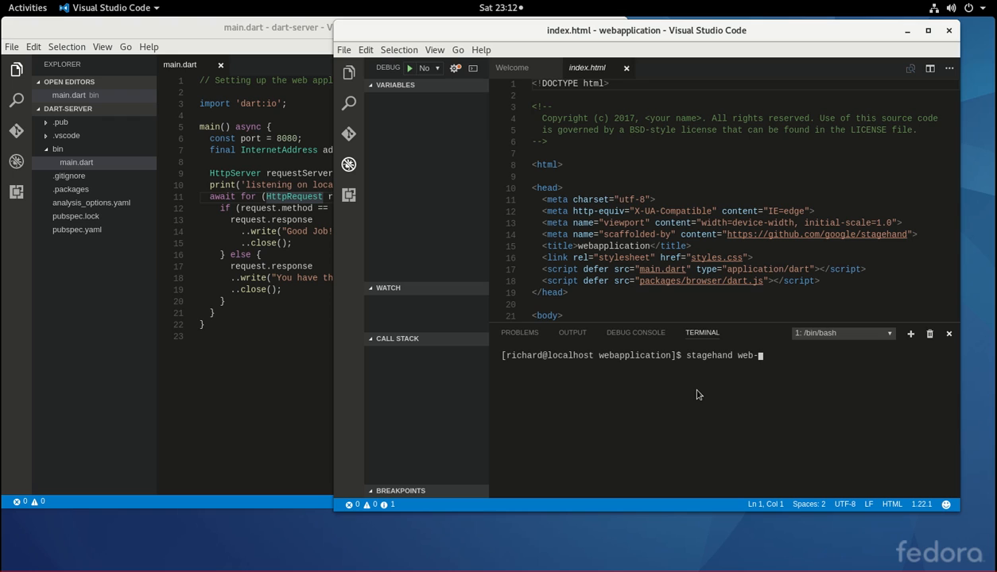
{"action": "type", "text": "simple"}
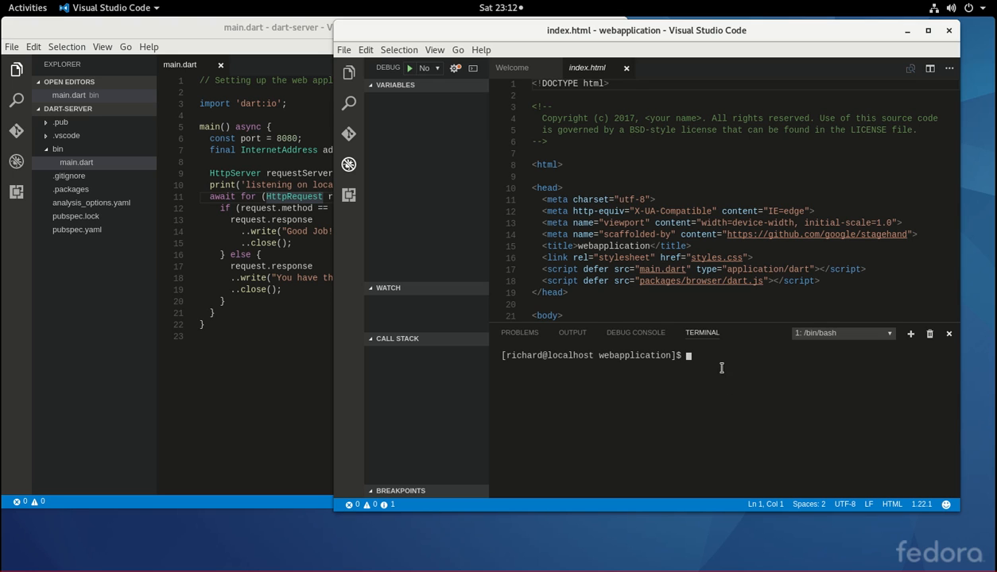
{"action": "left_click", "coordinate": [433, 67]}
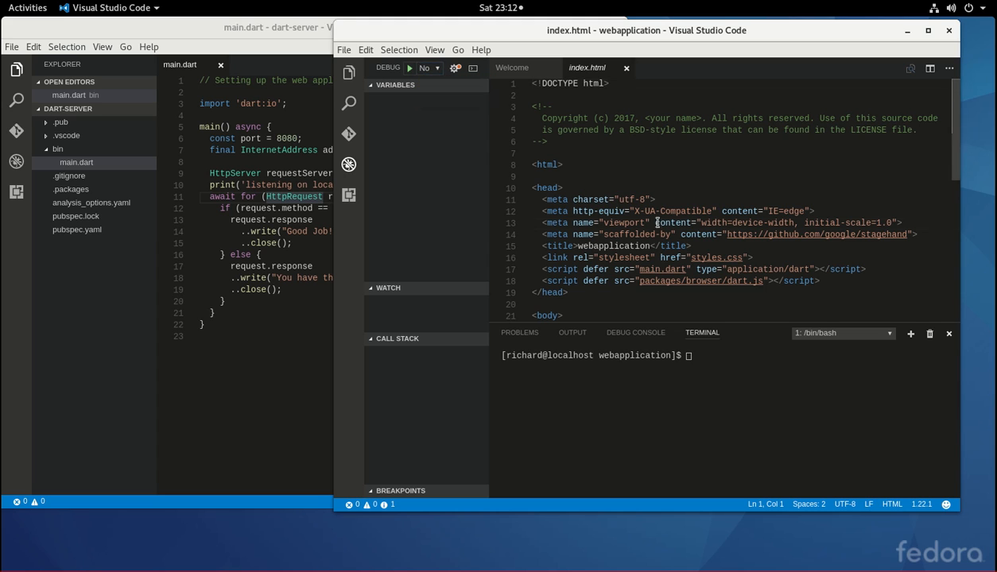
{"action": "double_click", "coordinate": [547, 188]}
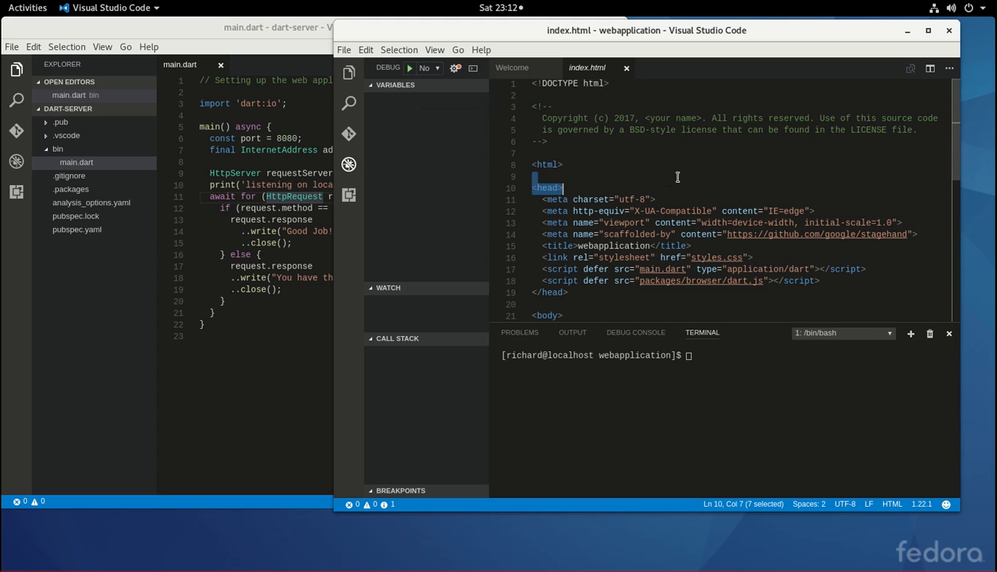
{"action": "scroll", "scroll_direction": "down", "scroll_amount": 3}
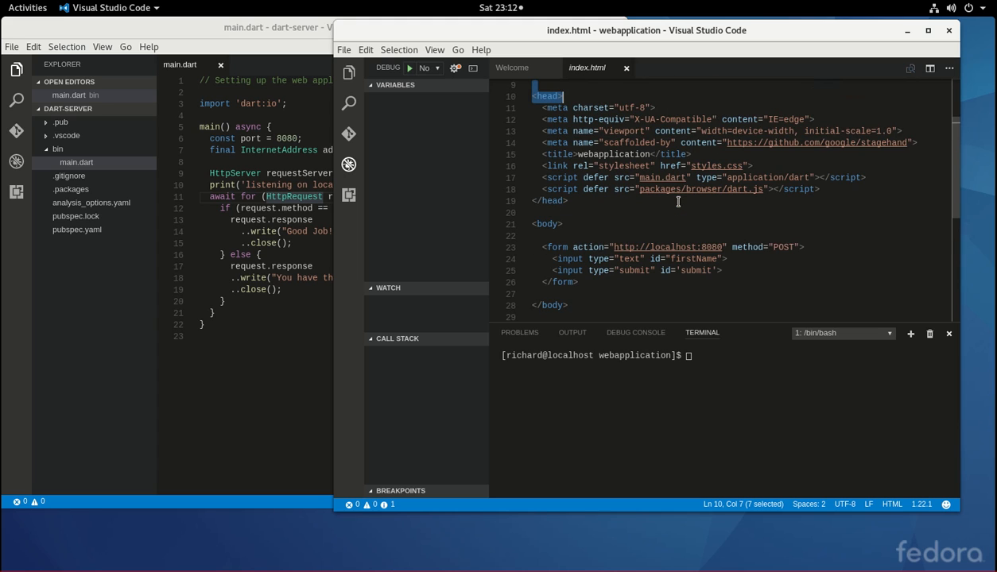
{"action": "mouse_move", "coordinate": [571, 225]}
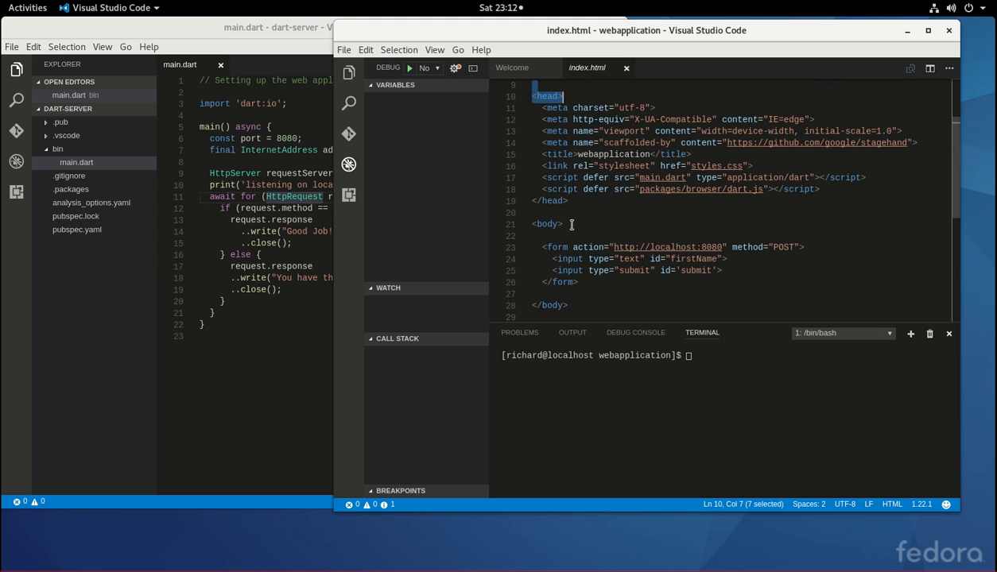
{"action": "mouse_move", "coordinate": [629, 222]}
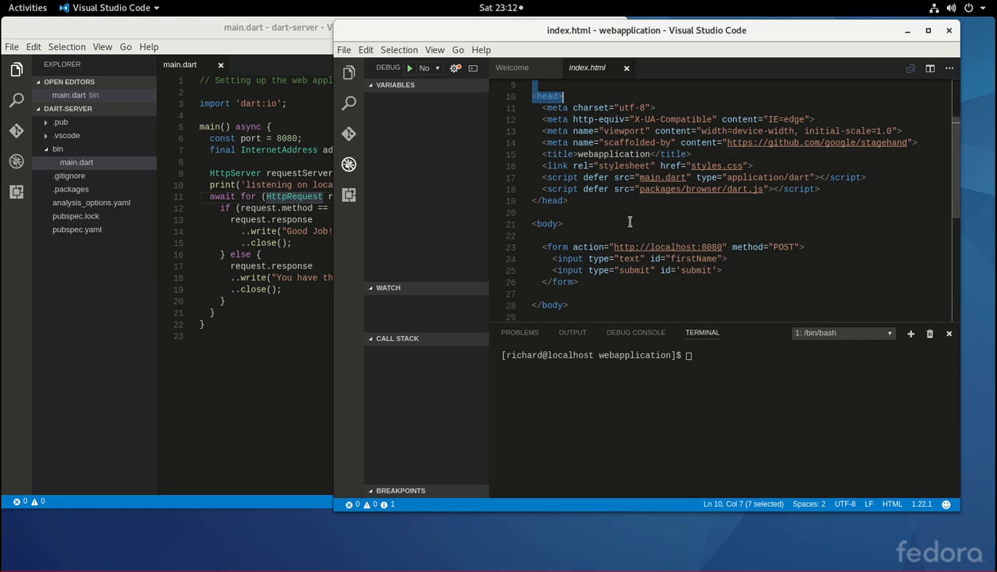
{"action": "mouse_move", "coordinate": [659, 226]}
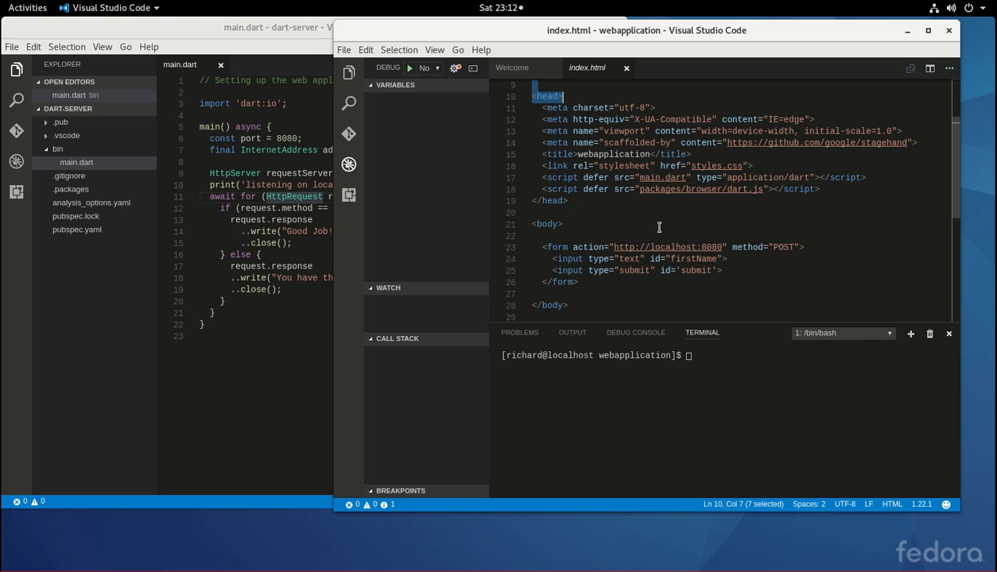
{"action": "mouse_move", "coordinate": [265, 167]}
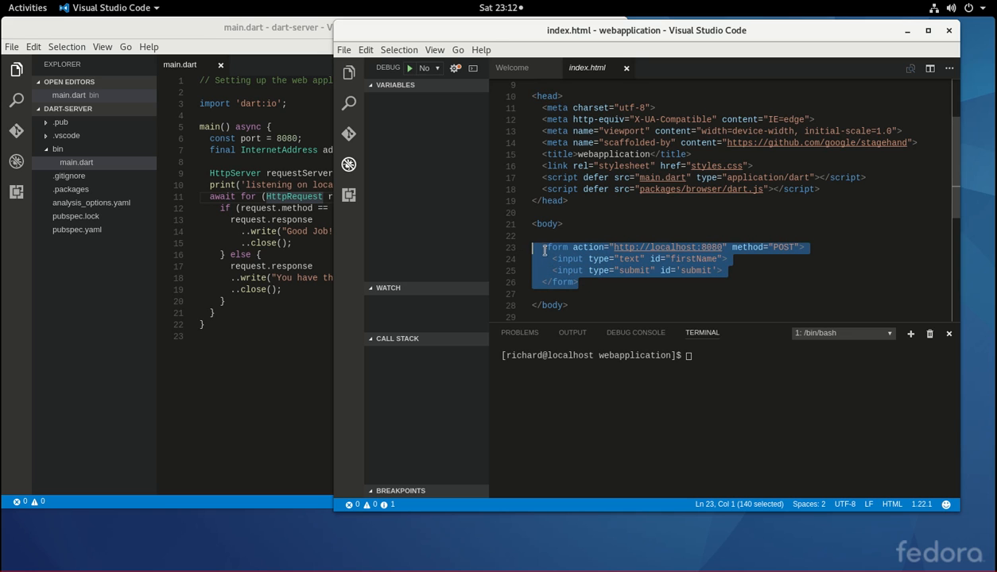
{"action": "mouse_move", "coordinate": [600, 283]}
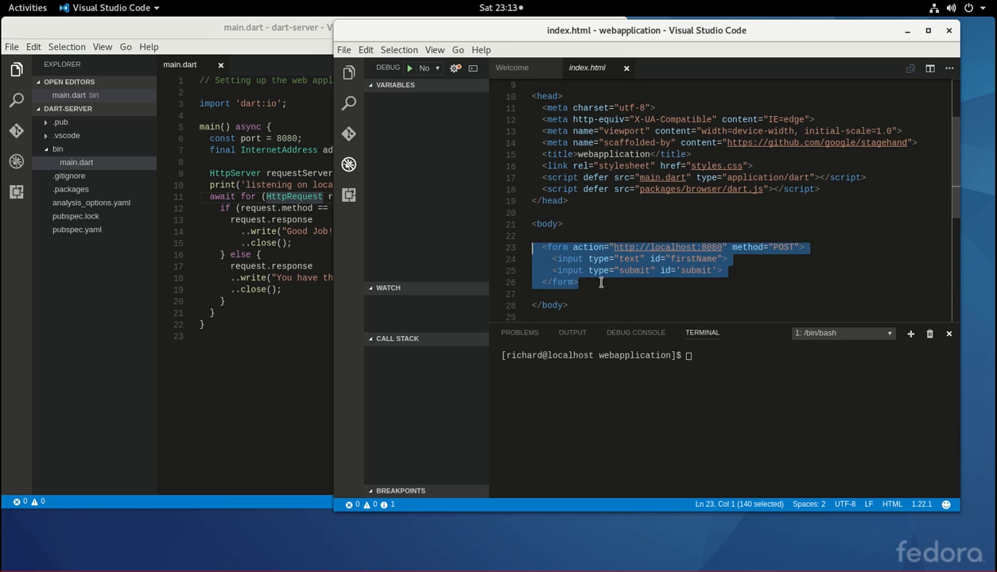
{"action": "left_click", "coordinate": [578, 283]}
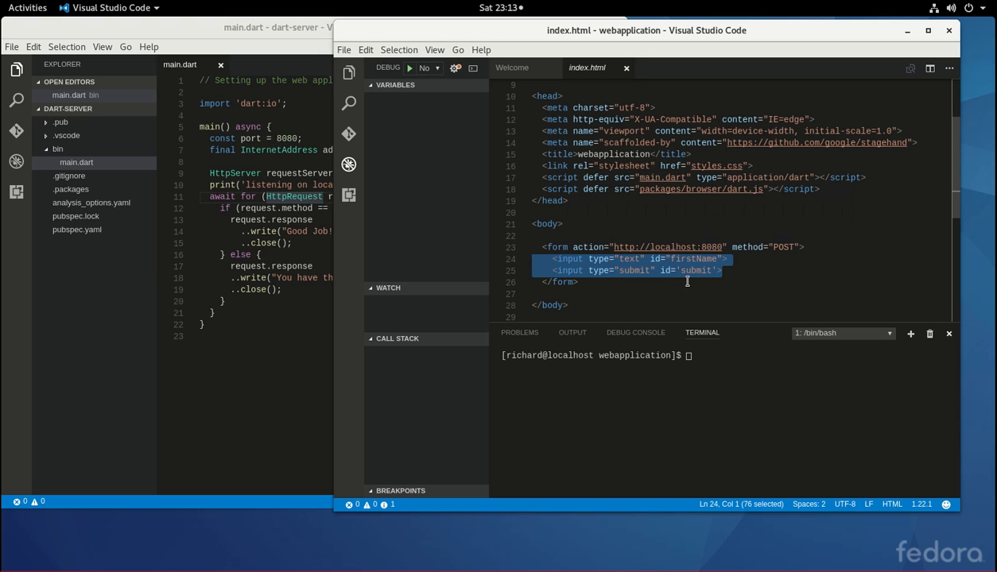
{"action": "mouse_move", "coordinate": [601, 283]}
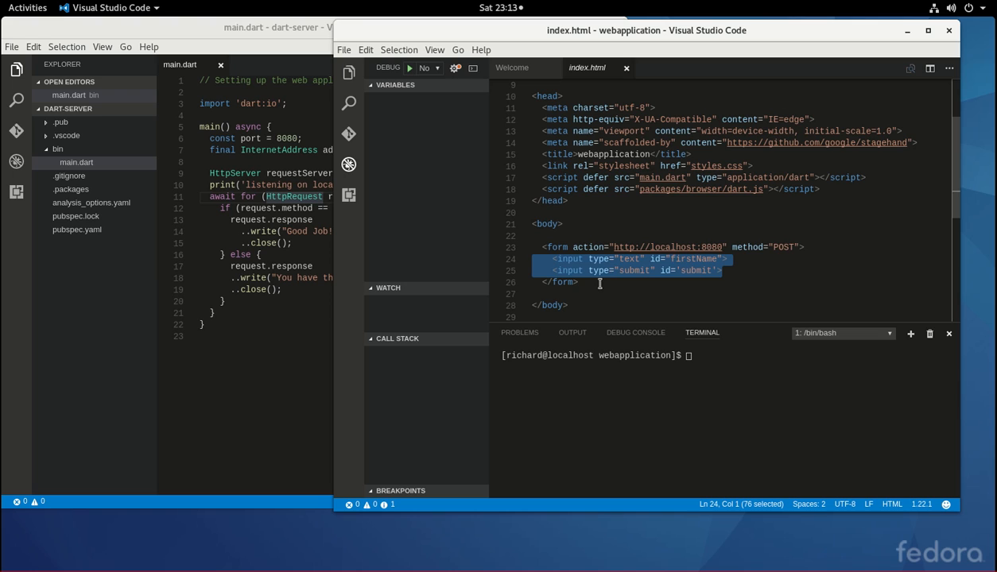
{"action": "left_click", "coordinate": [588, 293]}
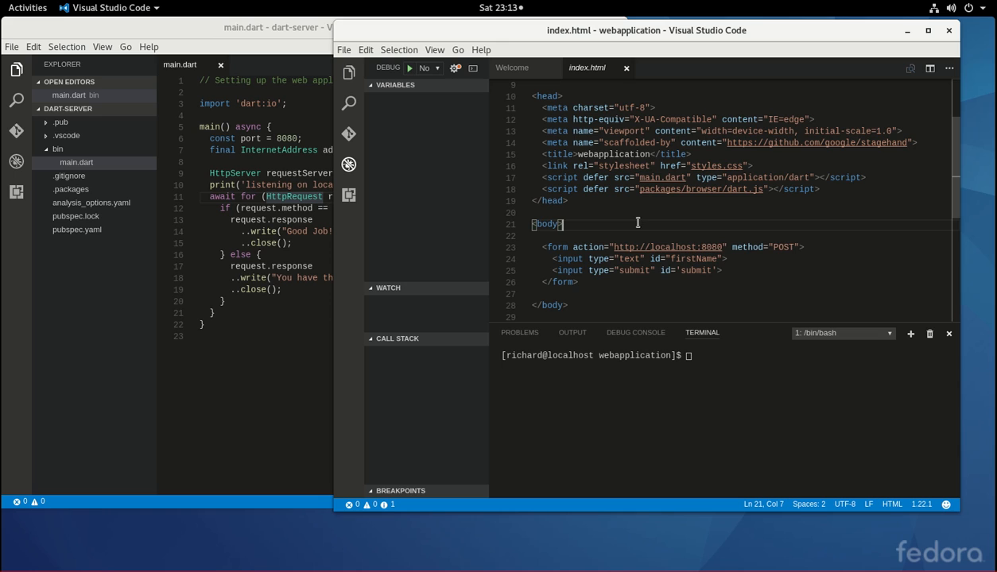
Reformat the HTML document and review the form's submit input.
{"action": "right_click", "coordinate": [563, 224]}
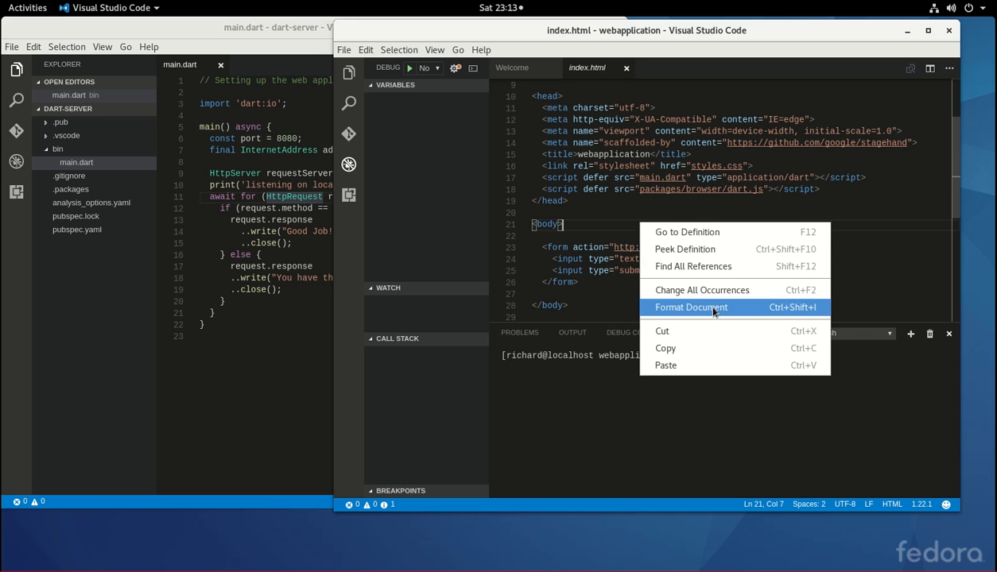
{"action": "left_click", "coordinate": [690, 309]}
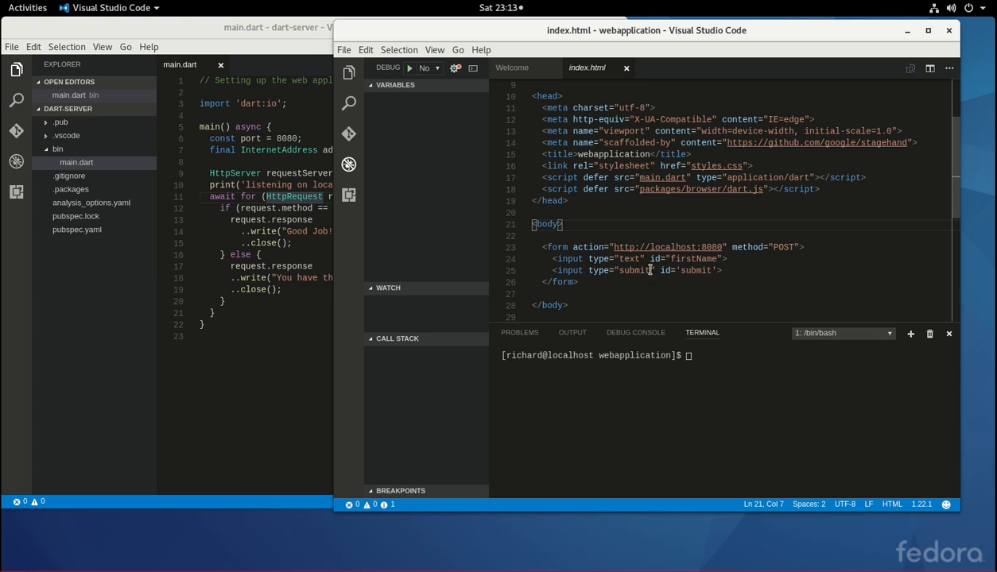
{"action": "double_click", "coordinate": [633, 270]}
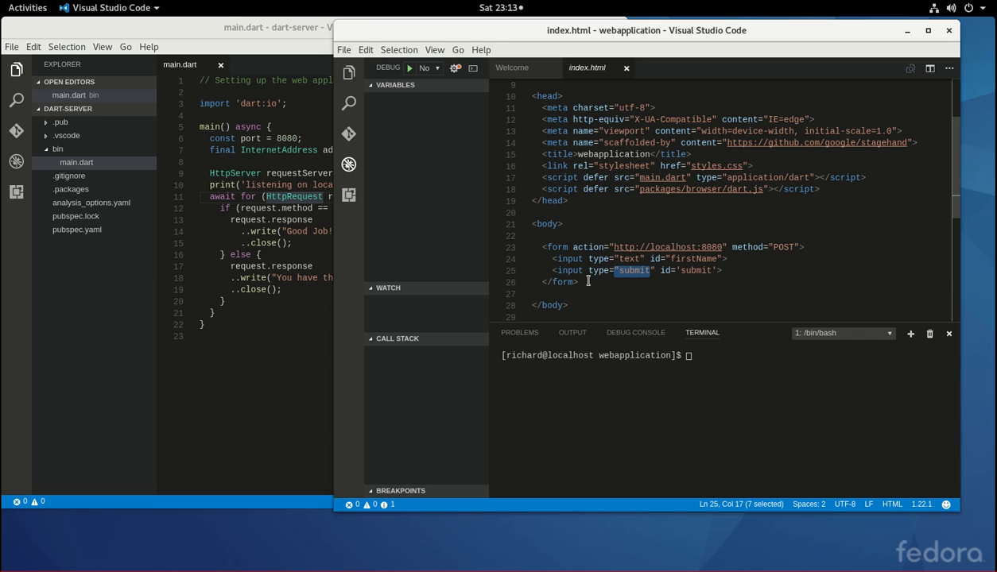
{"action": "left_click", "coordinate": [639, 283]}
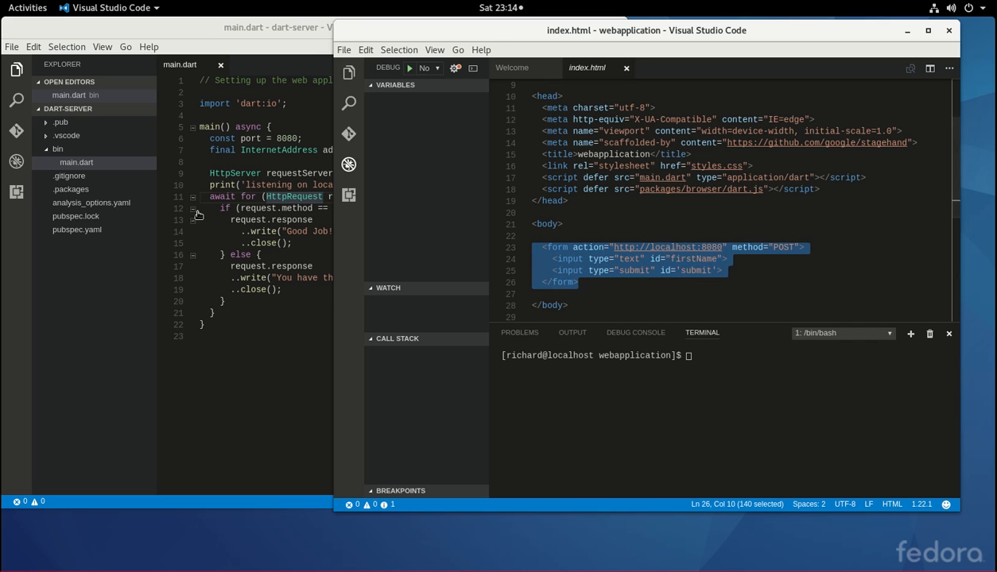
{"action": "left_click", "coordinate": [607, 258]}
{"action": "type", "text": "0"}
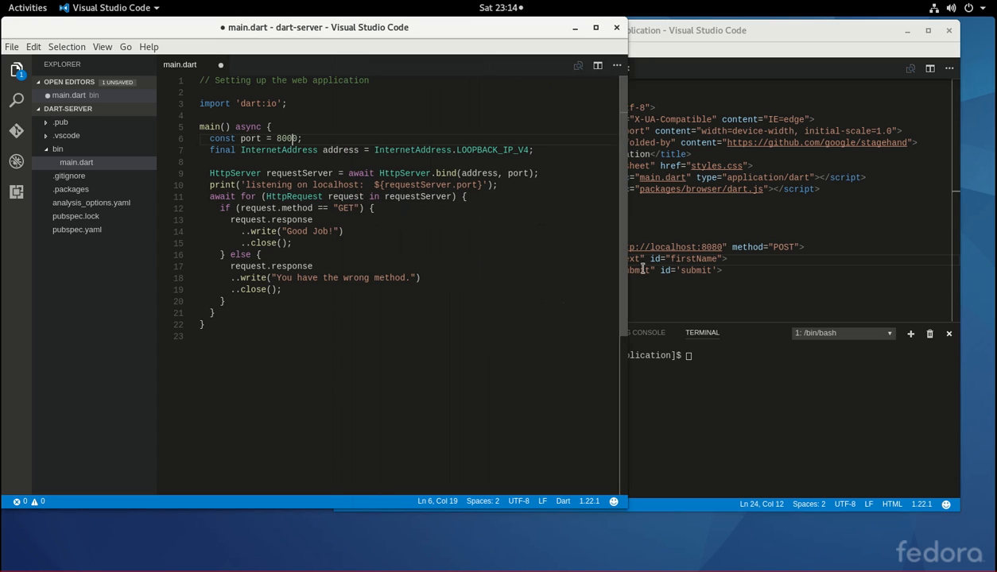
{"action": "left_click", "coordinate": [13, 46]}
{"action": "type", "text": "0"}
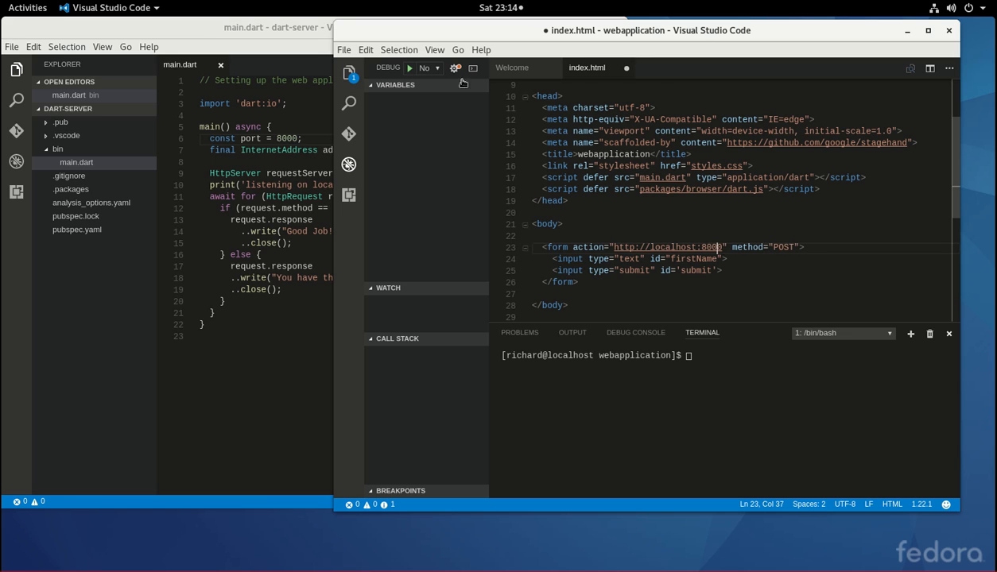
{"action": "left_click", "coordinate": [344, 49]}
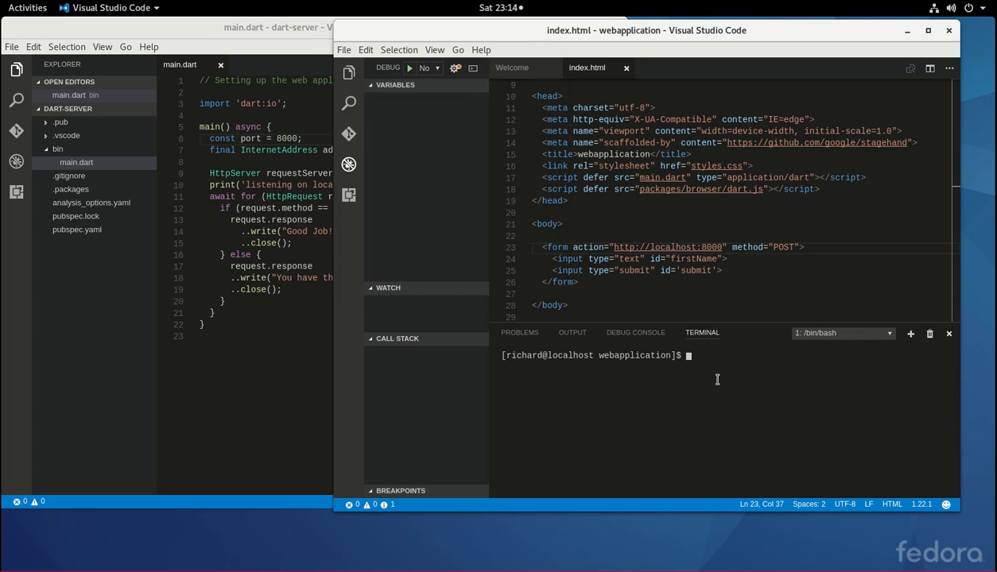
Enter 'pub serve --port 8000' at the prompt, then start removing the port option.
{"action": "type", "text": "pub se"}
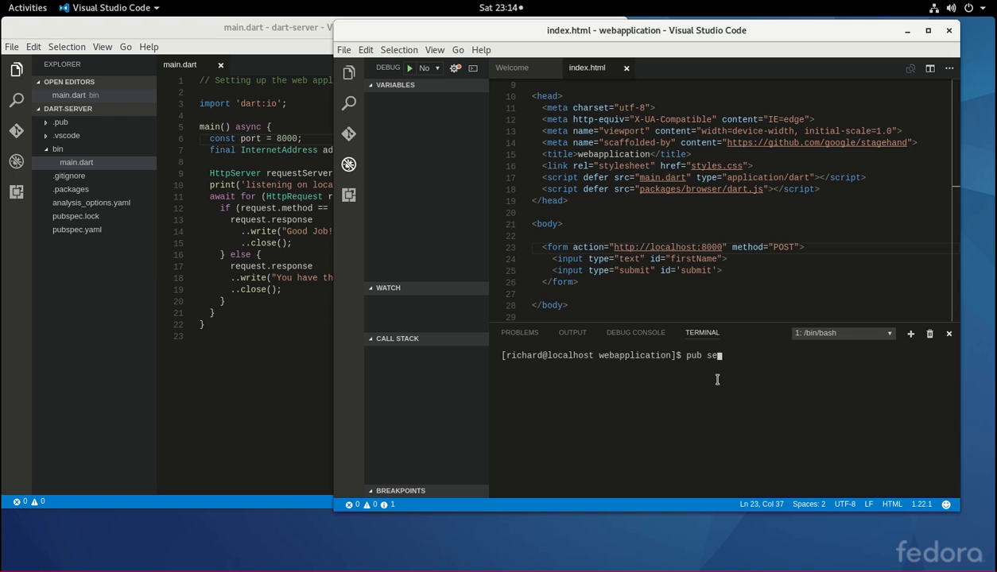
{"action": "type", "text": "rve"}
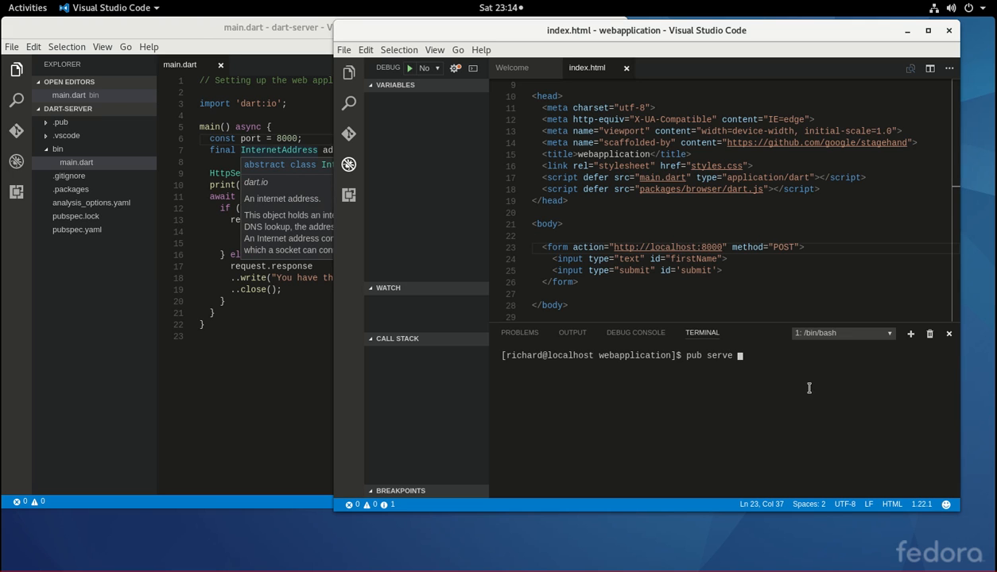
{"action": "mouse_move", "coordinate": [790, 375]}
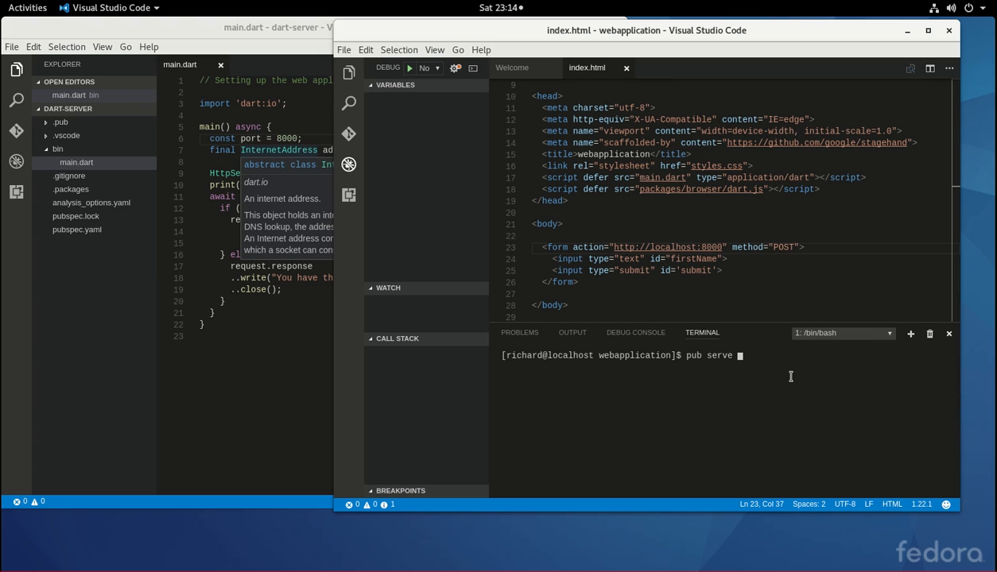
{"action": "type", "text": "--port"}
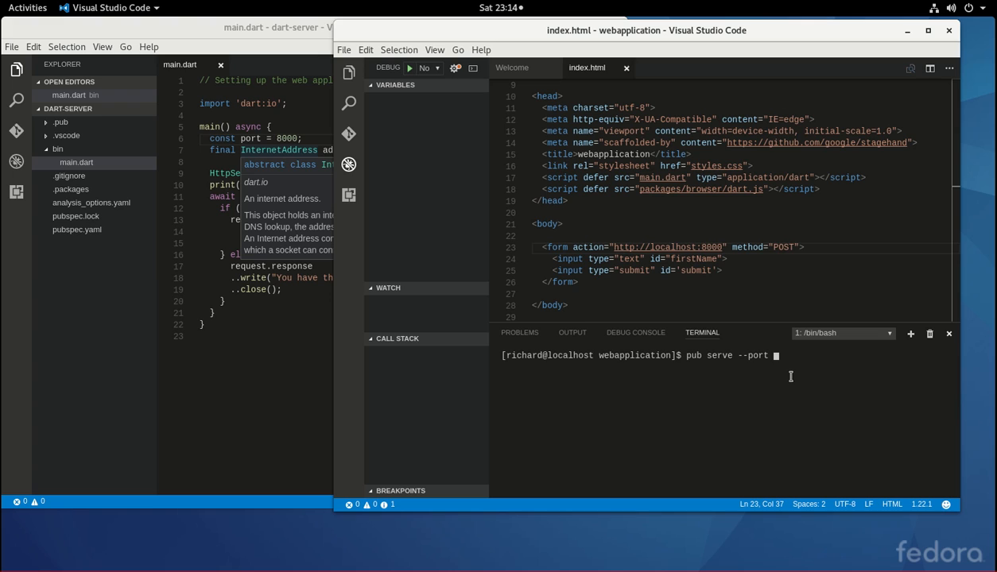
{"action": "type", "text": "8000"}
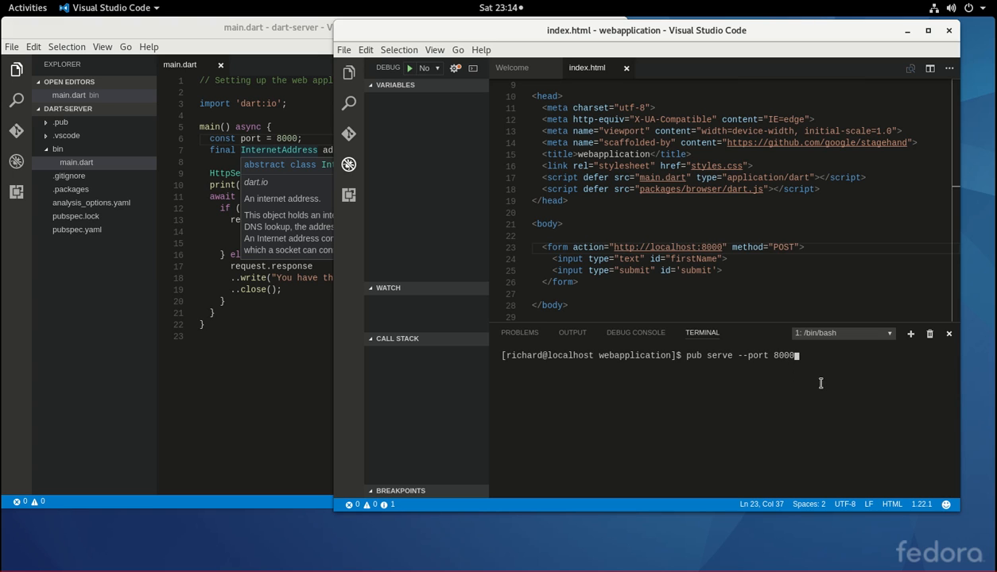
{"action": "key", "text": "BackSpace"}
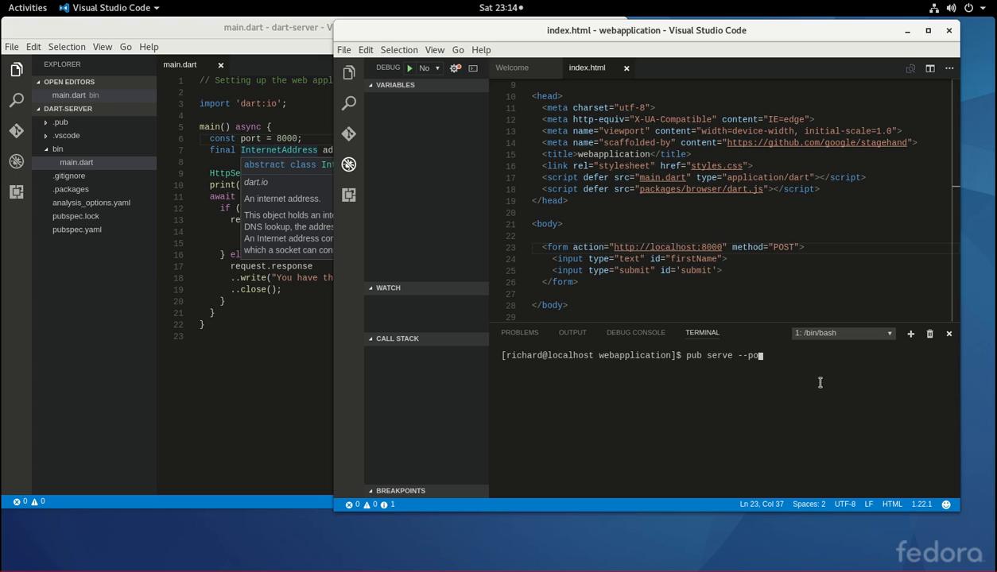
{"action": "key", "text": "BackSpace"}
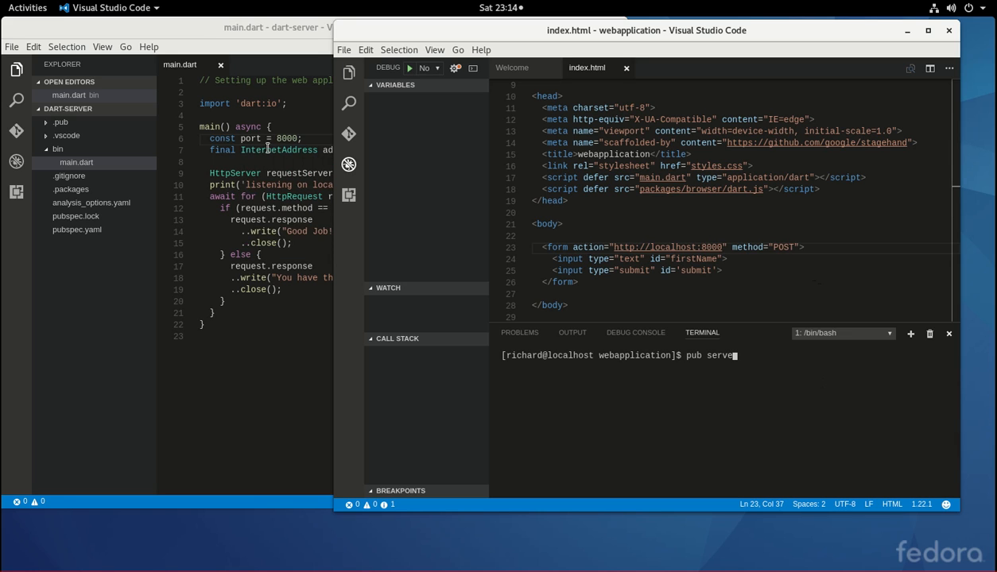
{"action": "mouse_move", "coordinate": [278, 149]}
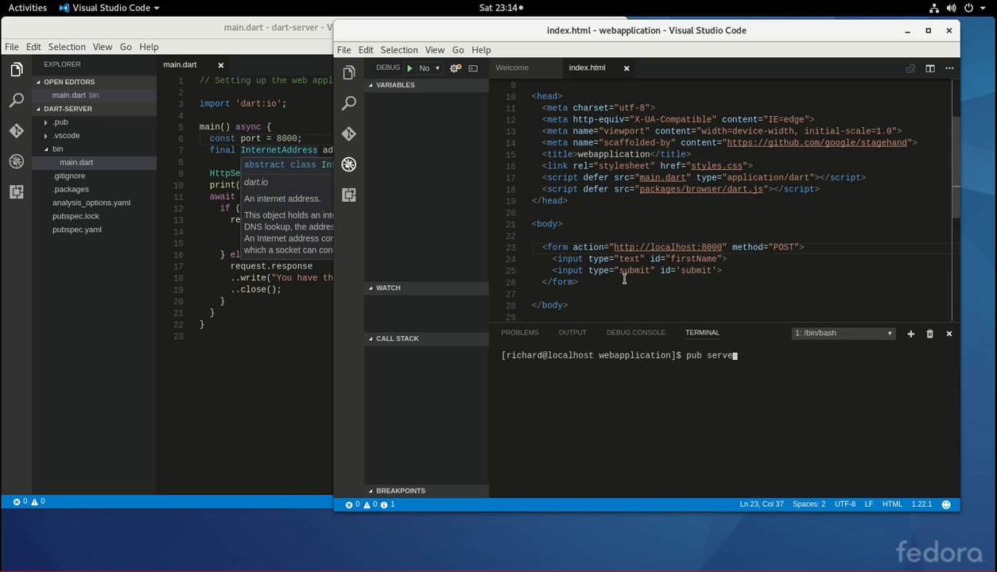
{"action": "mouse_move", "coordinate": [483, 219]}
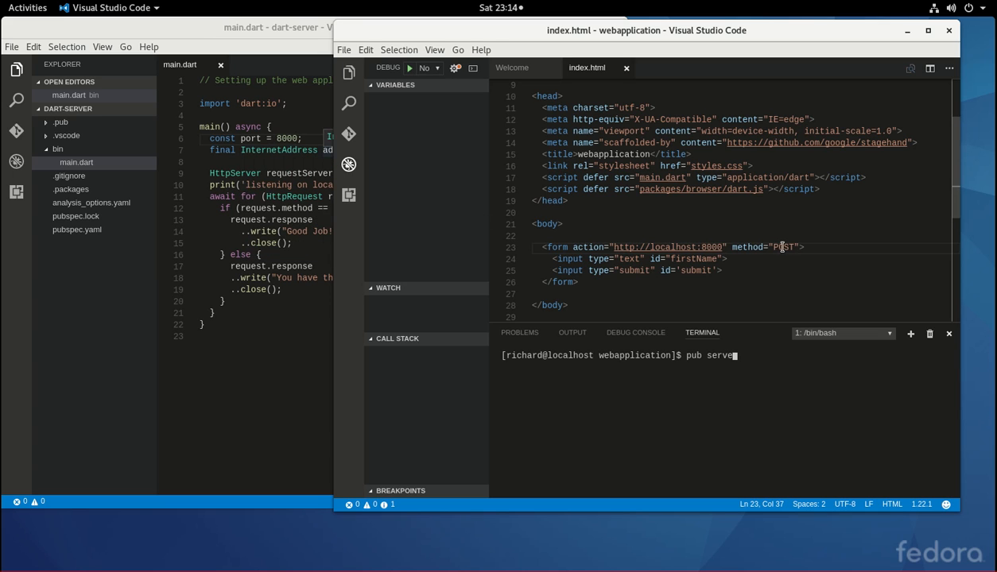
{"action": "double_click", "coordinate": [782, 248]}
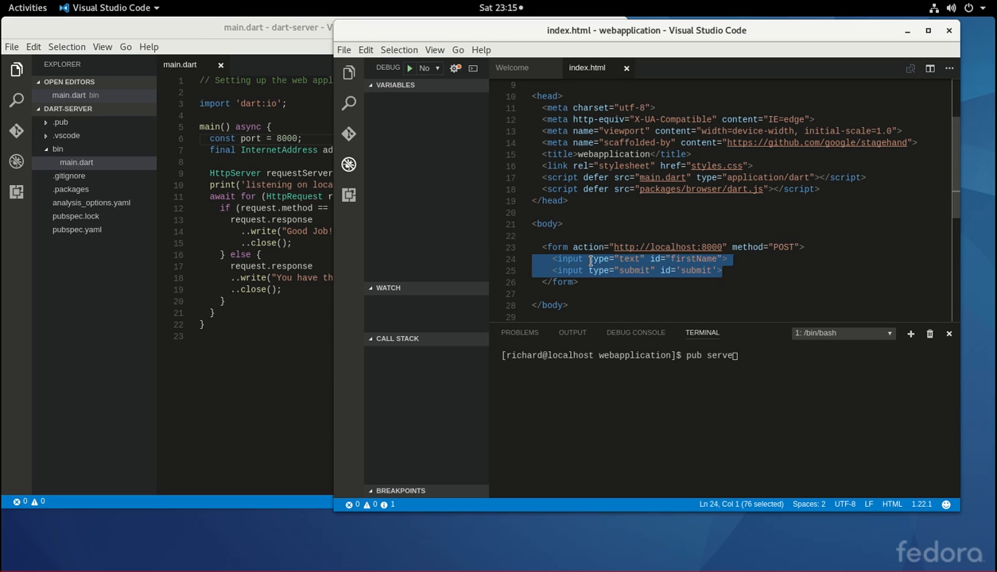
{"action": "mouse_move", "coordinate": [635, 216]}
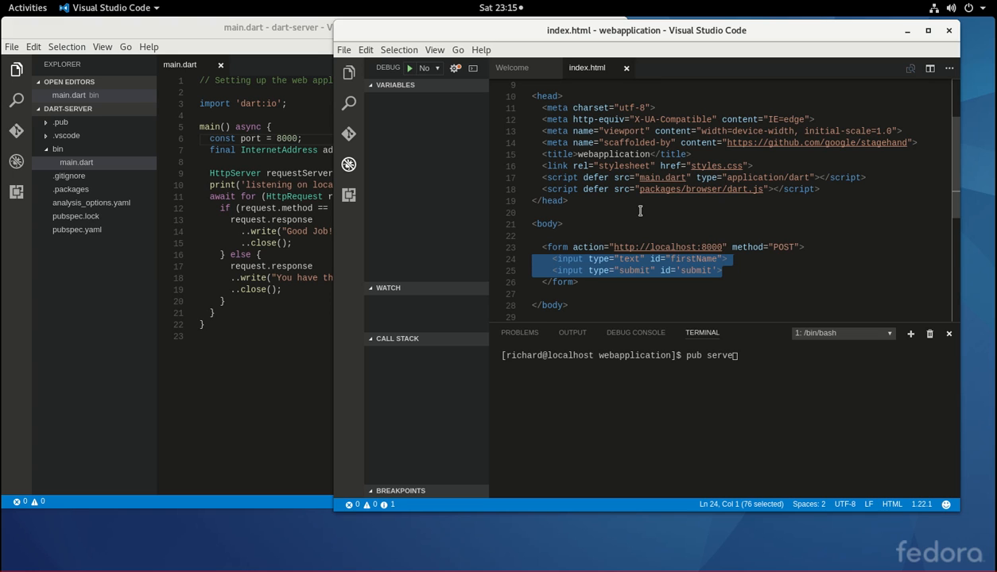
{"action": "mouse_move", "coordinate": [601, 251]}
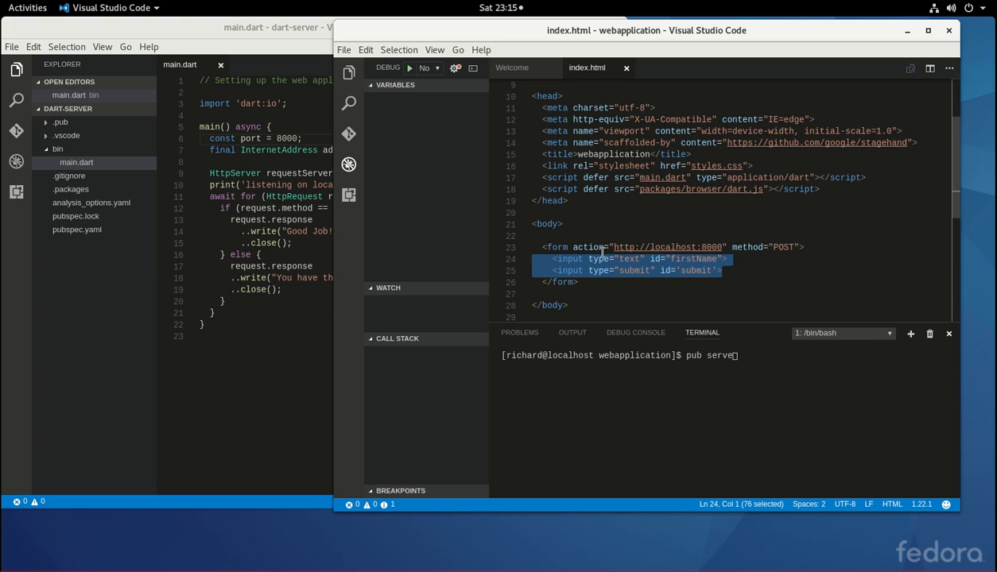
{"action": "mouse_move", "coordinate": [623, 234]}
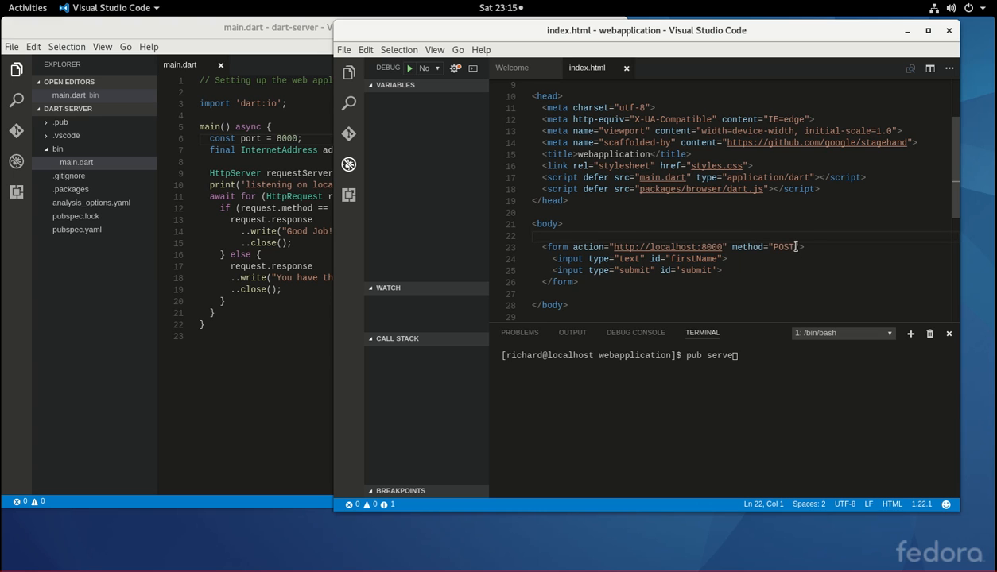
{"action": "double_click", "coordinate": [784, 248]}
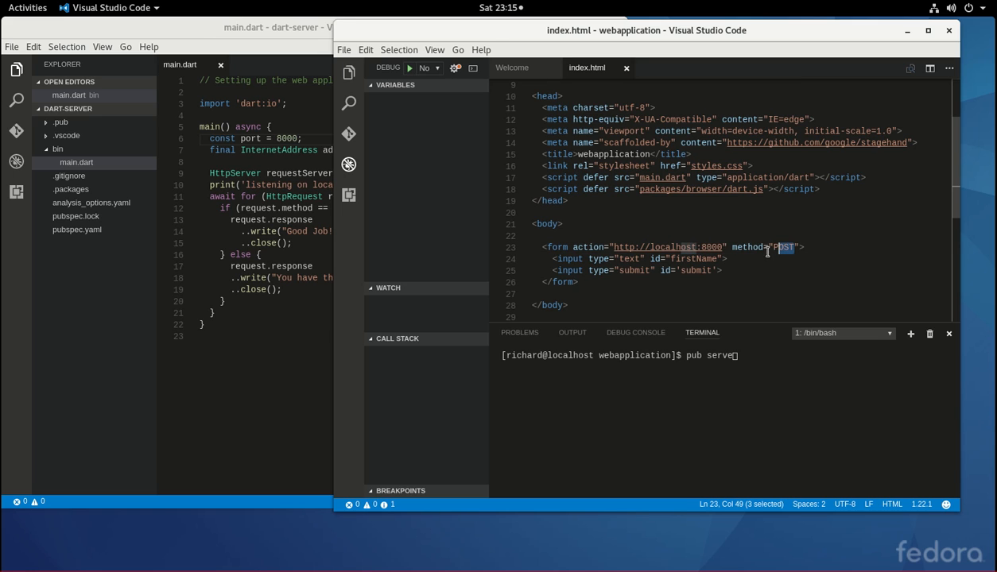
{"action": "left_click_drag", "start_coordinate": [784, 248], "coordinate": [805, 248]}
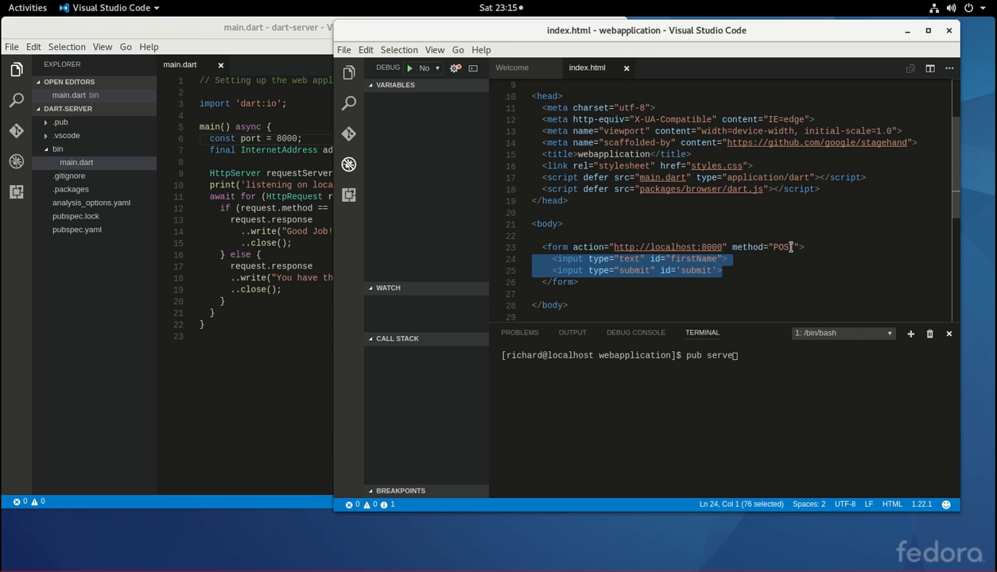
{"action": "double_click", "coordinate": [783, 248]}
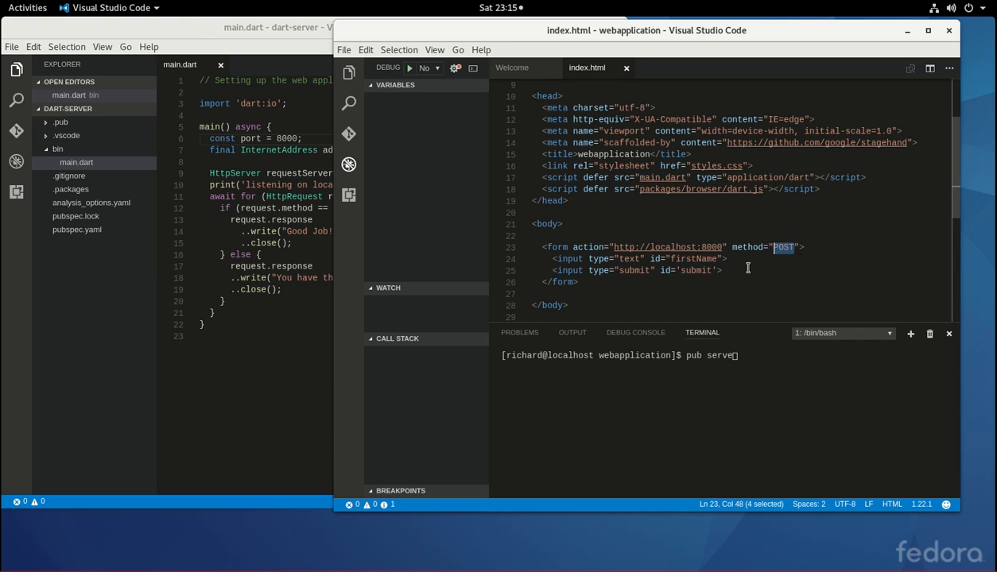
{"action": "mouse_move", "coordinate": [240, 162]}
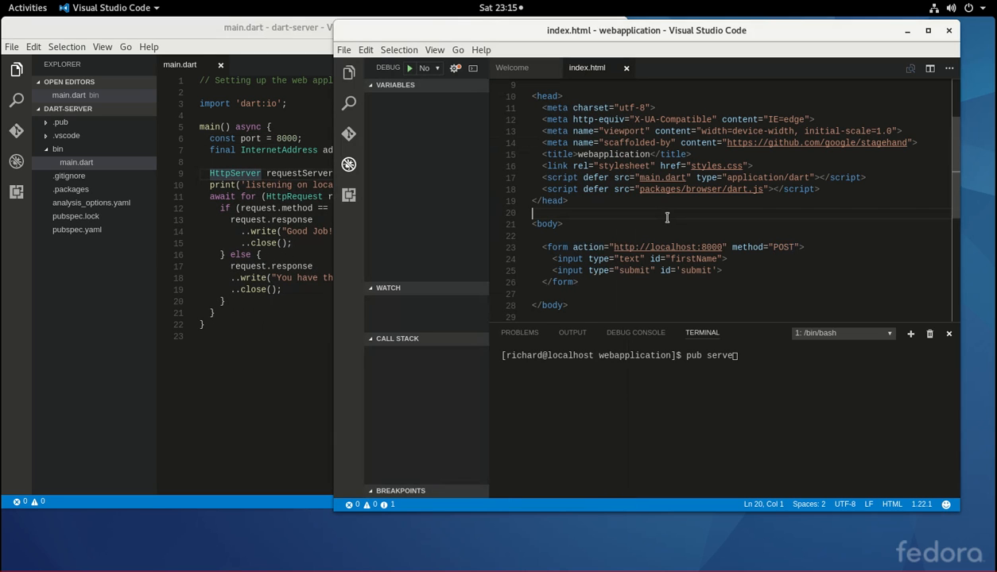
{"action": "mouse_move", "coordinate": [790, 264]}
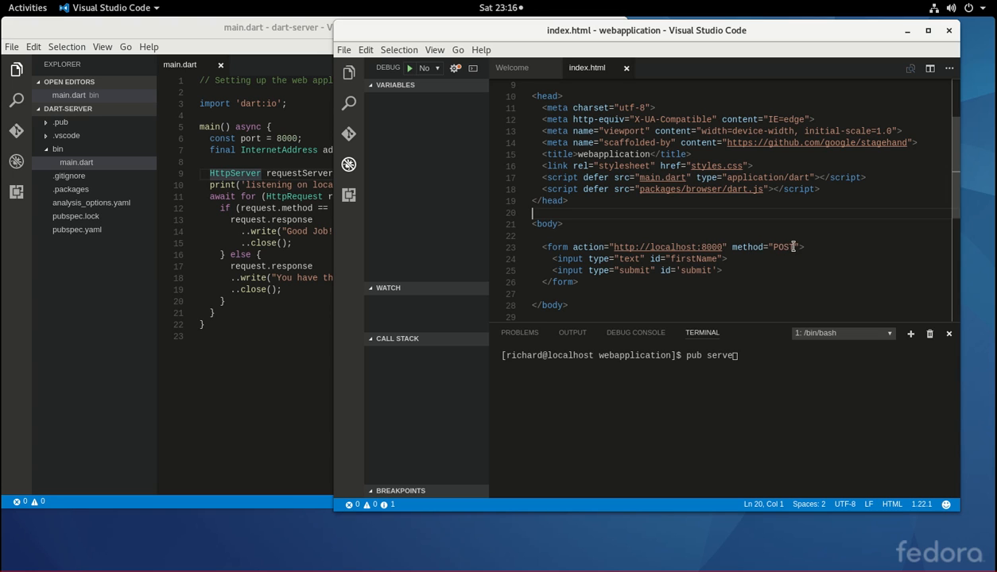
{"action": "mouse_move", "coordinate": [795, 251]}
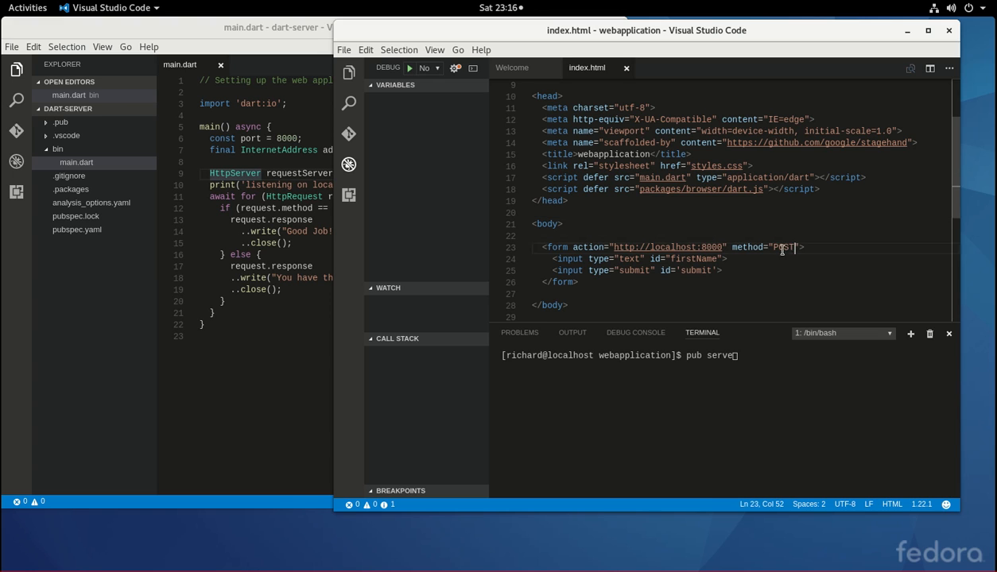
Select the form's POST method value in index.html for review.
{"action": "double_click", "coordinate": [782, 248]}
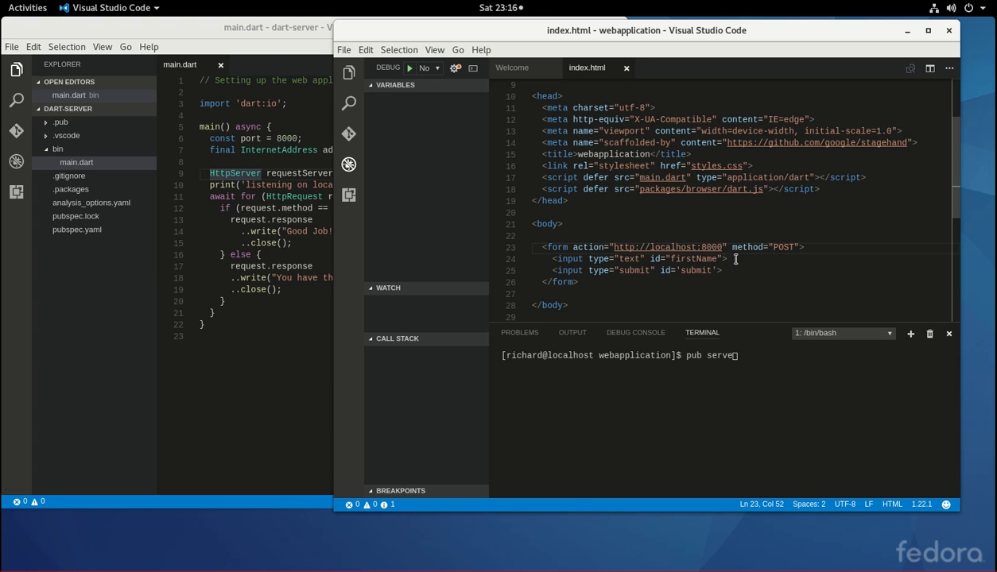
{"action": "mouse_move", "coordinate": [776, 375]}
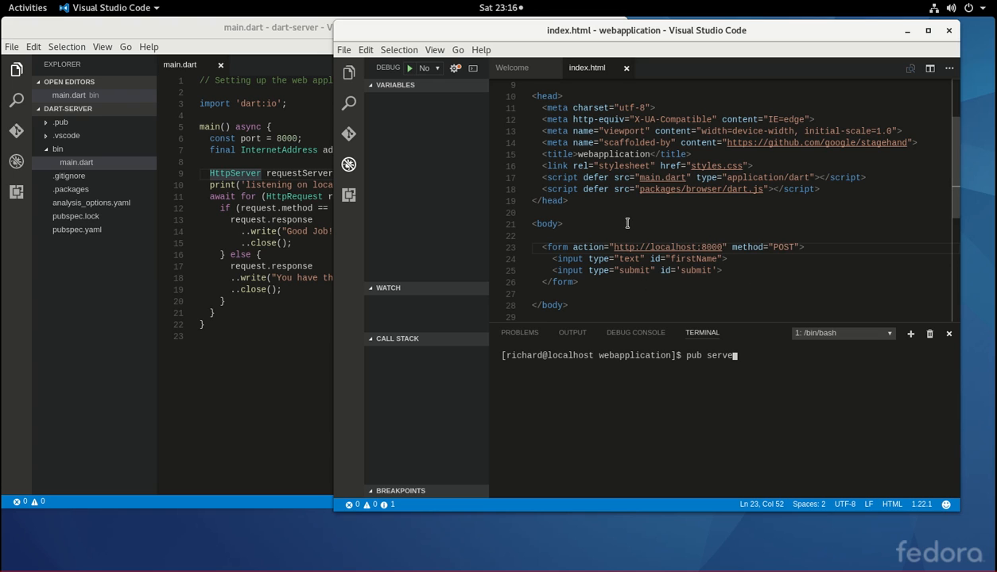
{"action": "mouse_move", "coordinate": [624, 223]}
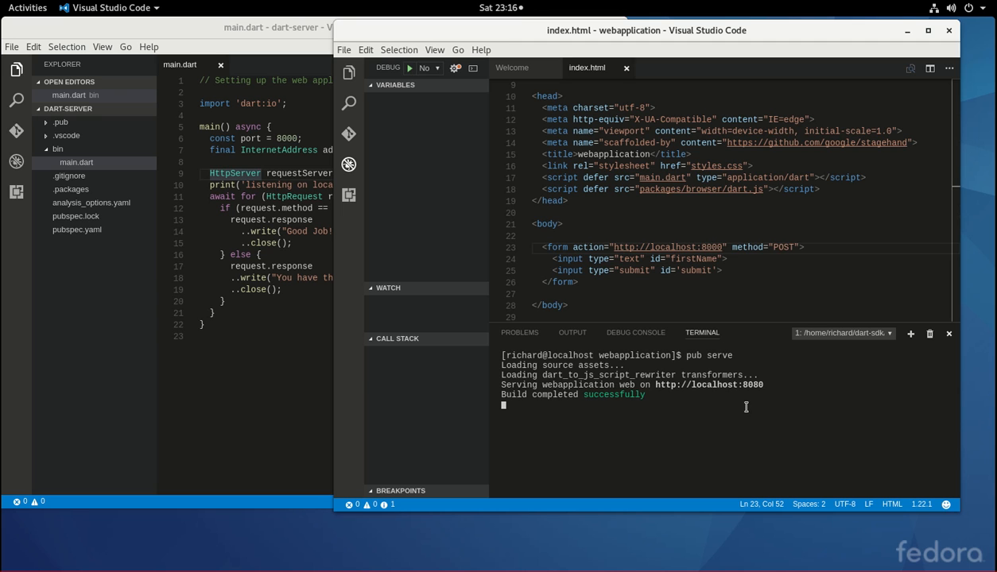
Load localhost:8080 in Chromium and dismiss the API-keys and unsupported-flag infobars.
{"action": "left_click", "coordinate": [27, 6]}
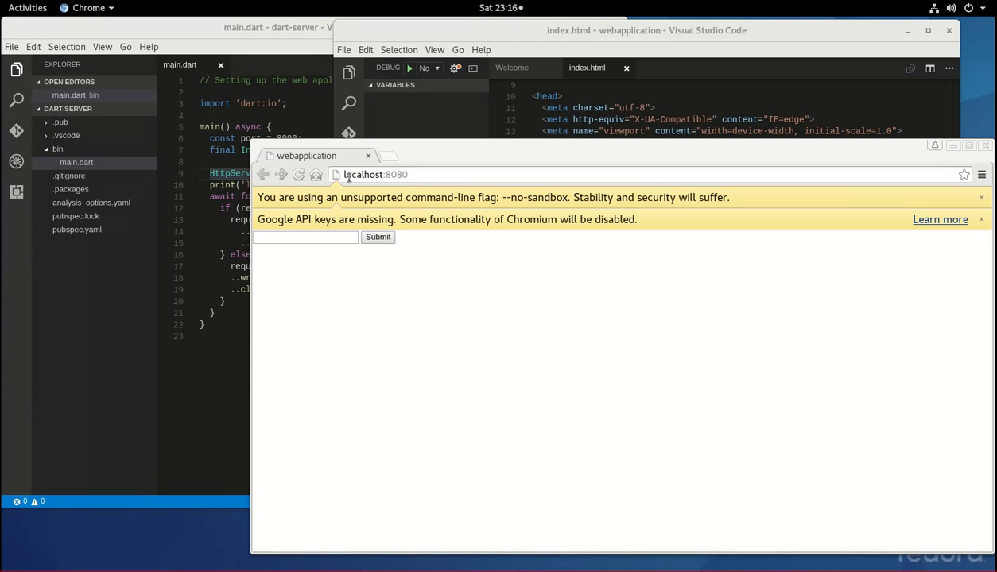
{"action": "left_click", "coordinate": [981, 220]}
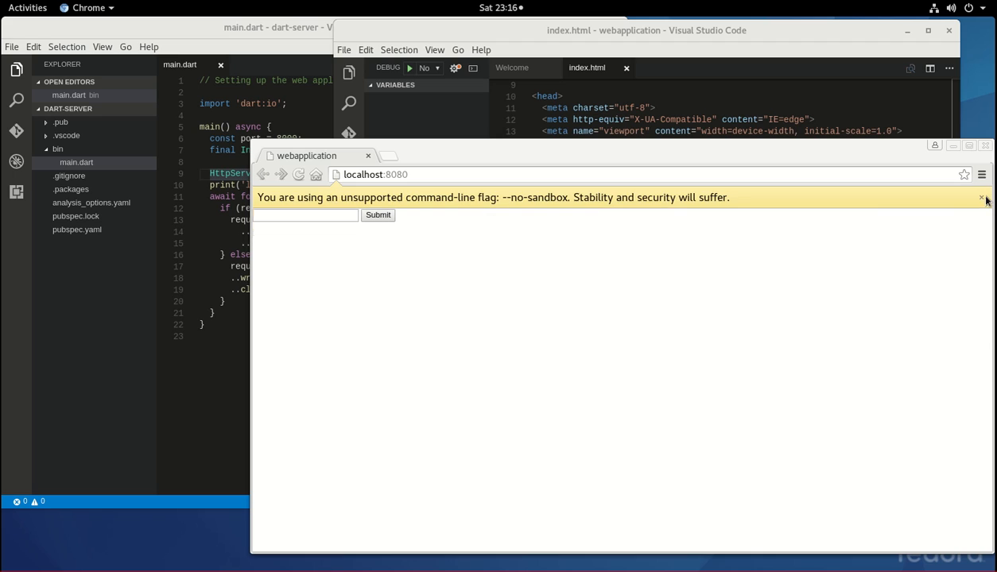
{"action": "left_click", "coordinate": [982, 197]}
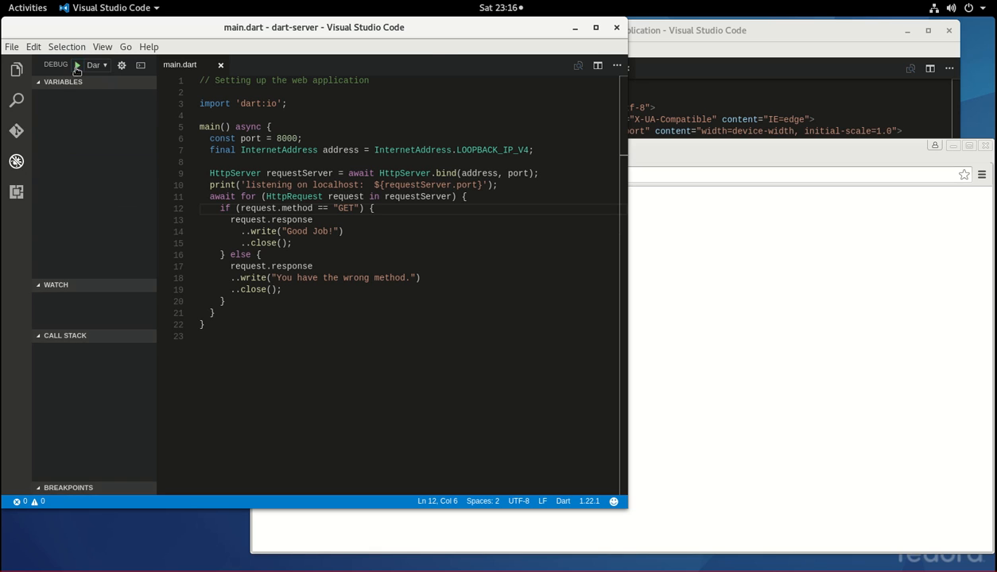
Run bin/main.dart under the debugger so the server listens on port 8000.
{"action": "left_click", "coordinate": [78, 64]}
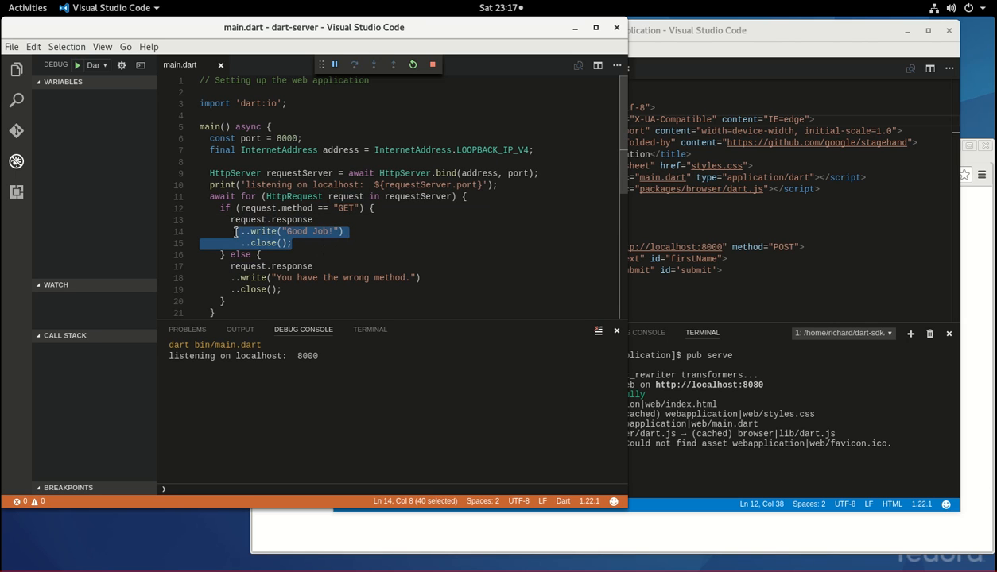
{"action": "mouse_move", "coordinate": [305, 287]}
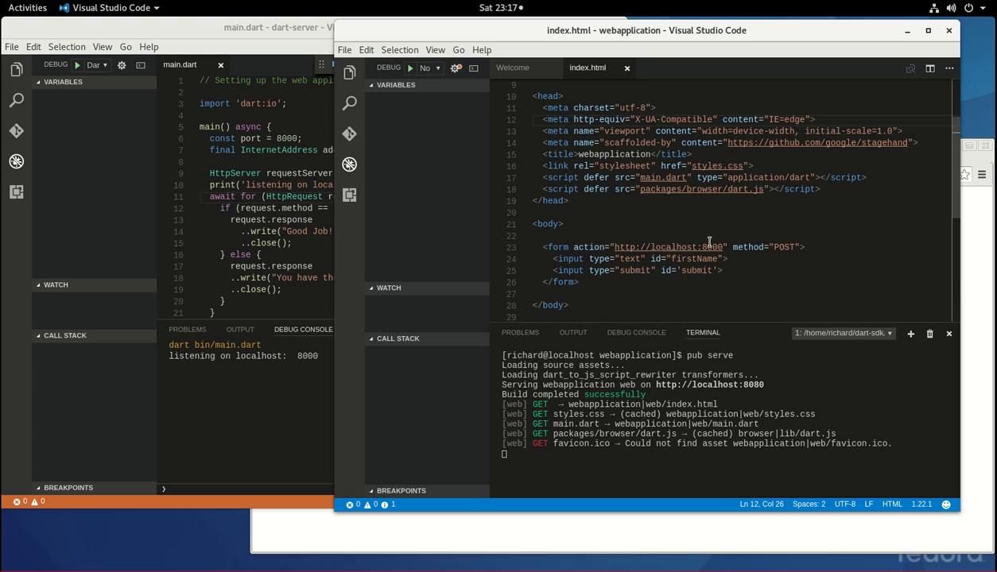
Change the form's method from POST to GET and save index.html.
{"action": "double_click", "coordinate": [784, 248]}
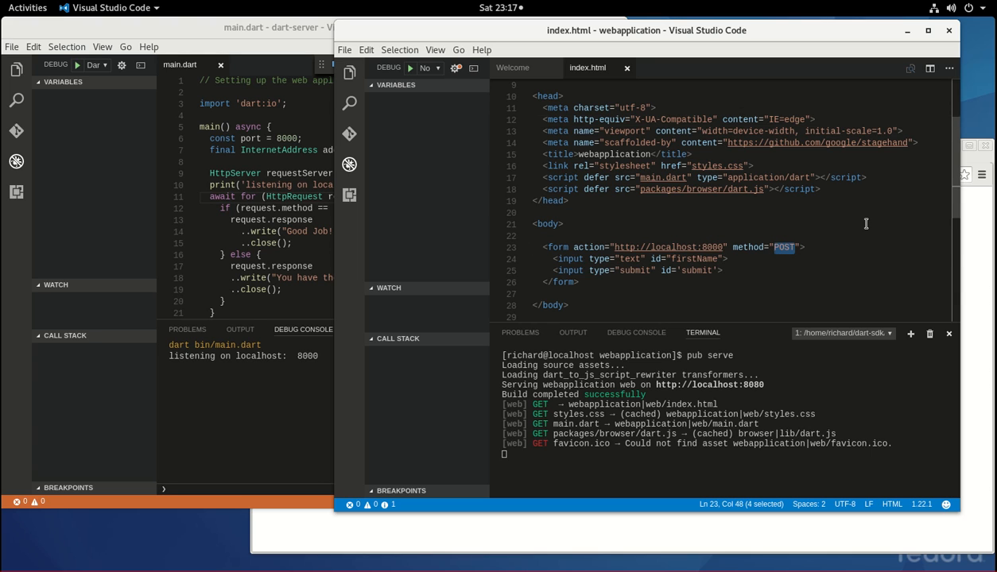
{"action": "type", "text": "GET"}
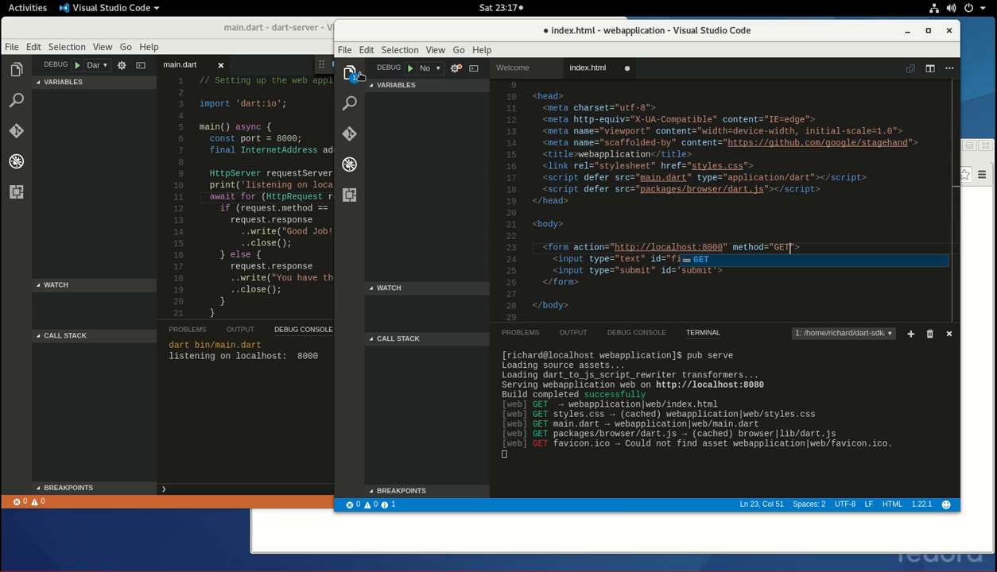
{"action": "left_click", "coordinate": [344, 49]}
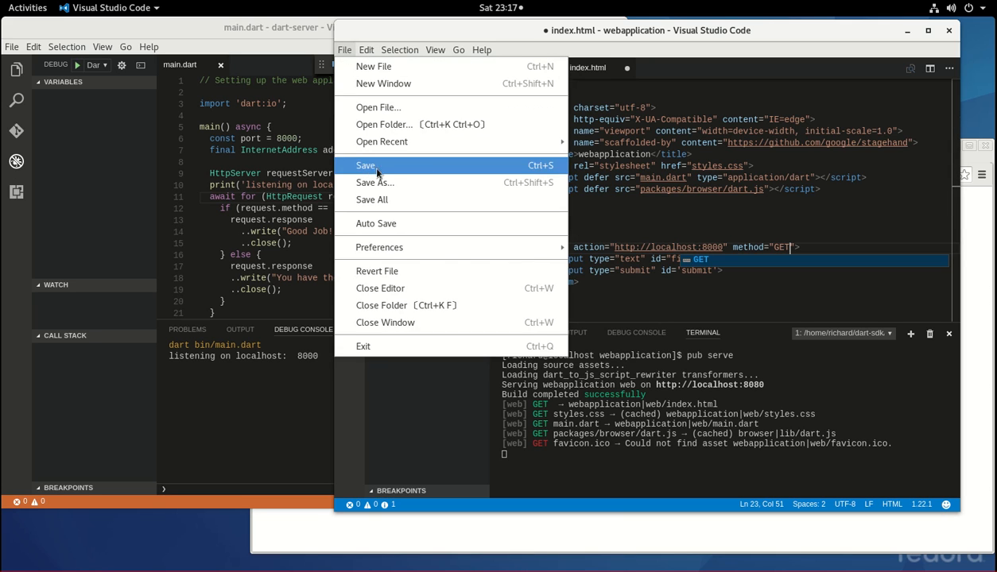
{"action": "left_click", "coordinate": [365, 166]}
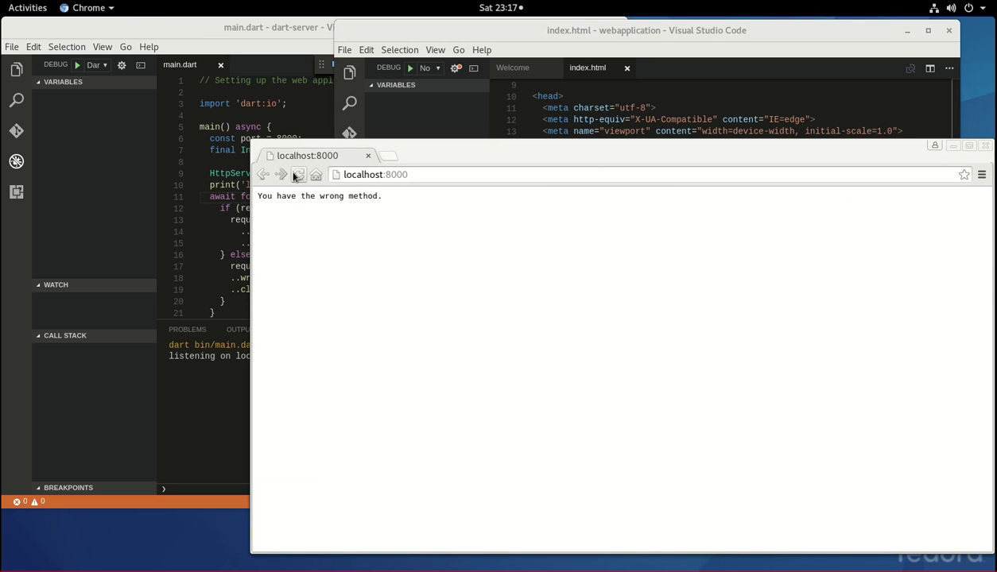
Return to the web app in Chromium and submit the form to the Dart server.
{"action": "left_click", "coordinate": [299, 173]}
{"action": "type", "text": "8"}
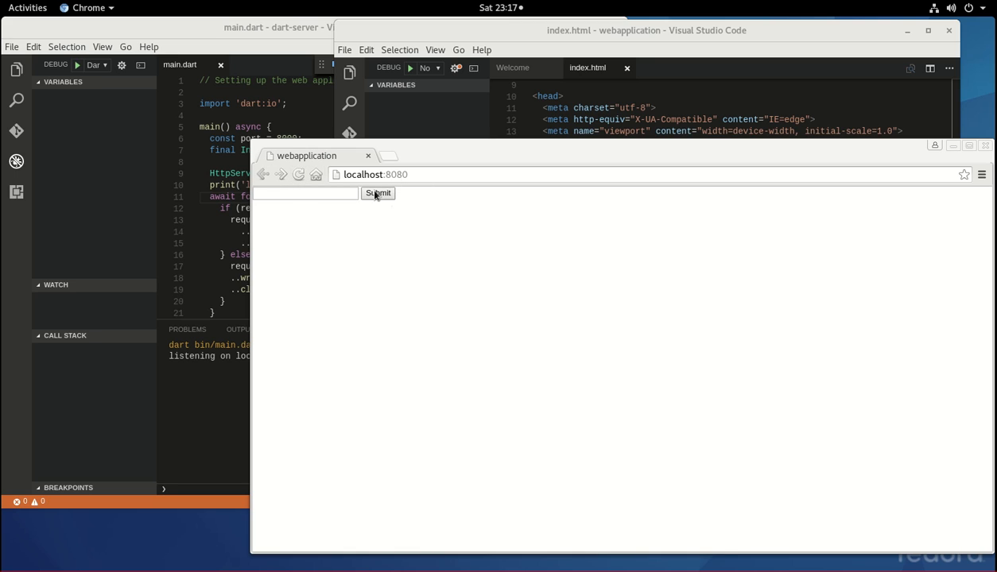
{"action": "left_click", "coordinate": [378, 194]}
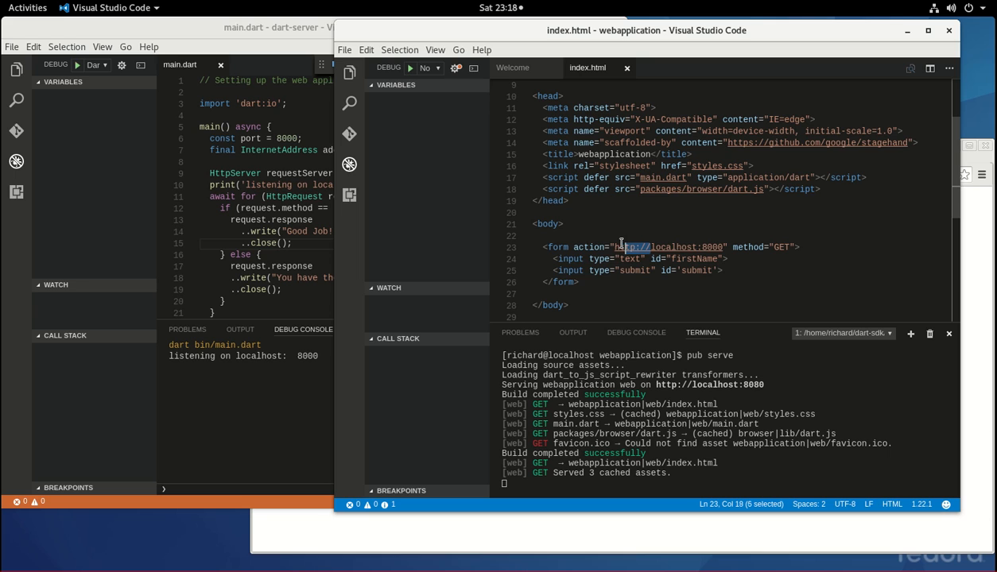
{"action": "key", "text": "Delete"}
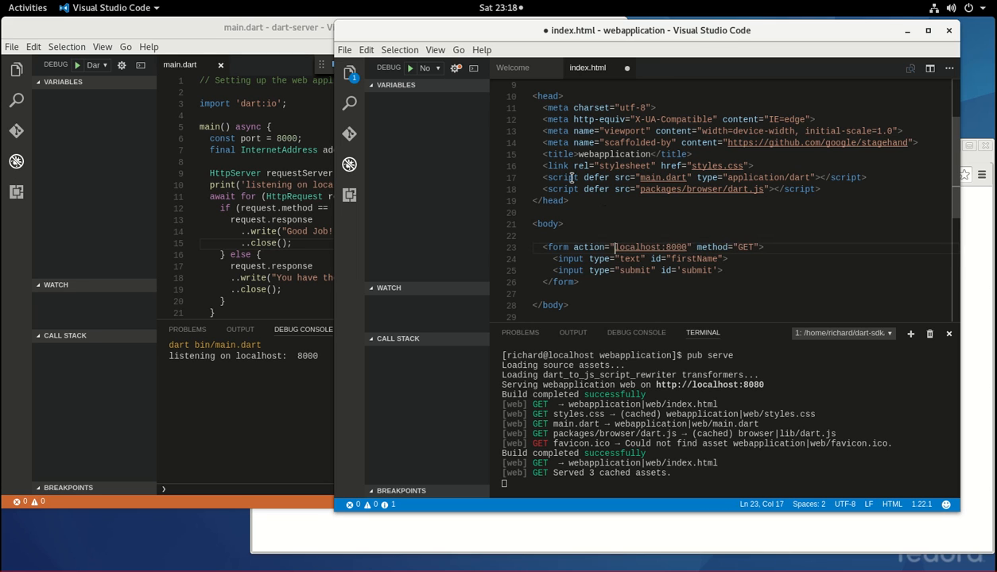
{"action": "left_click", "coordinate": [343, 49]}
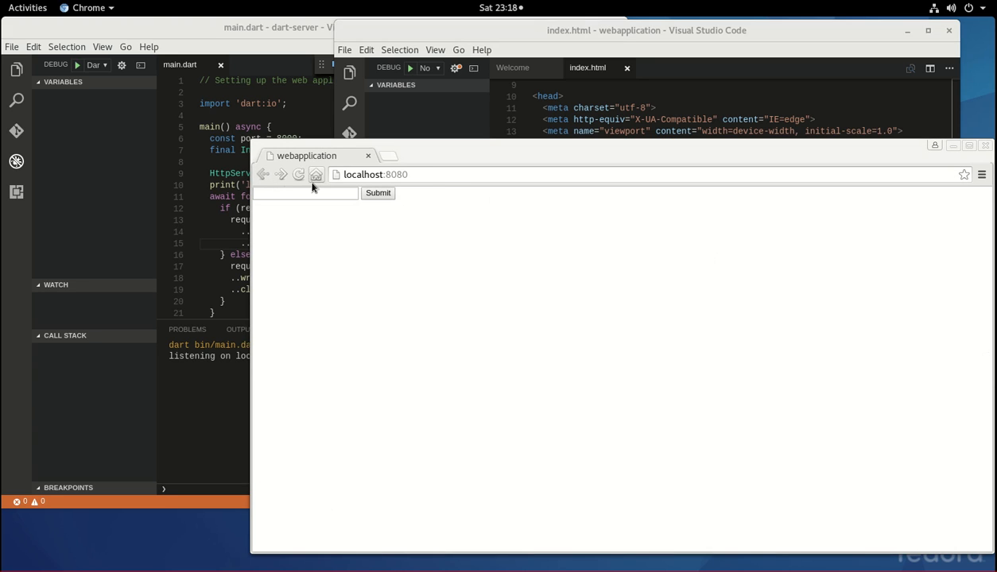
{"action": "mouse_move", "coordinate": [429, 194]}
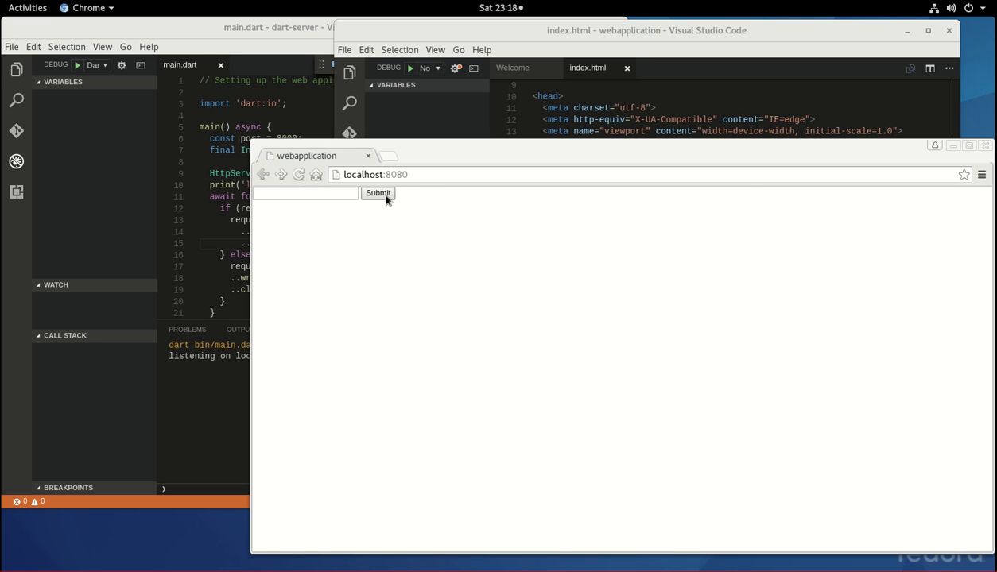
{"action": "left_click", "coordinate": [379, 194]}
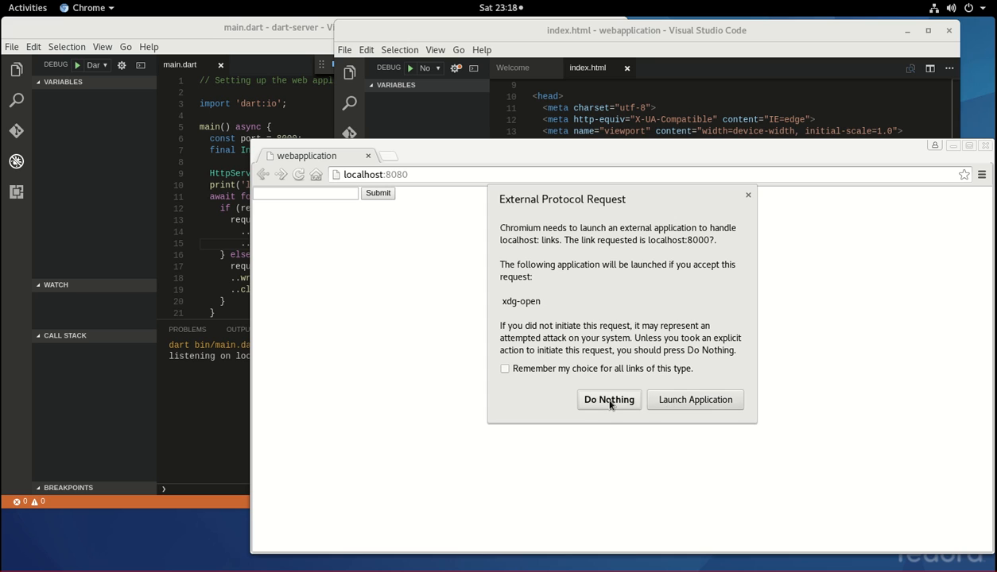
{"action": "left_click", "coordinate": [609, 399]}
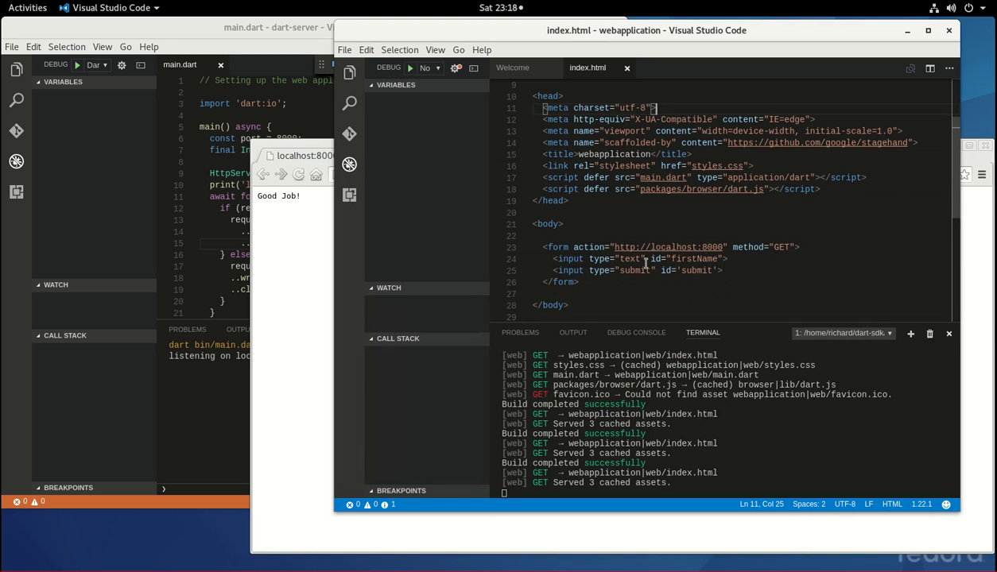
{"action": "mouse_move", "coordinate": [293, 238]}
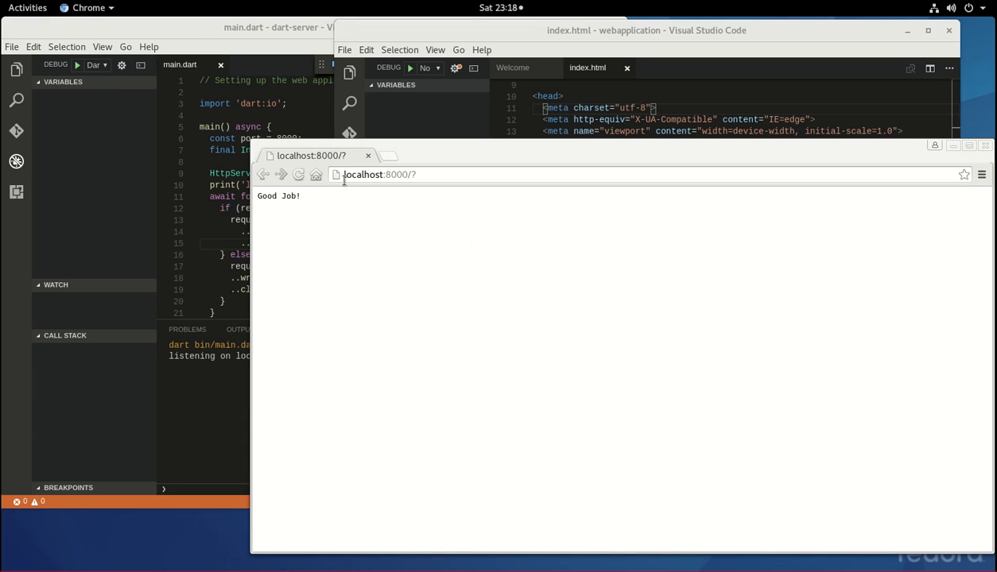
{"action": "left_click", "coordinate": [378, 173]}
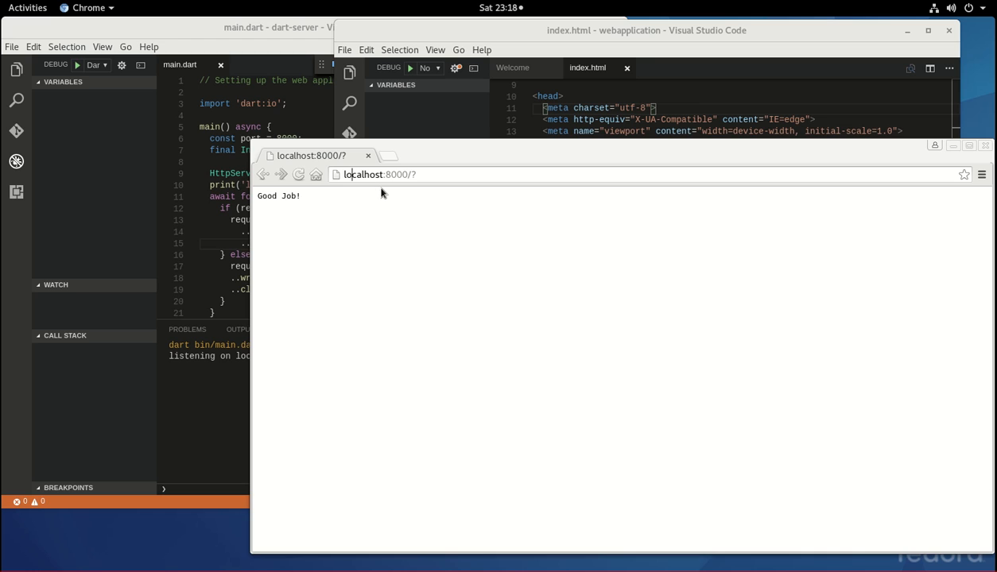
{"action": "mouse_move", "coordinate": [385, 189]}
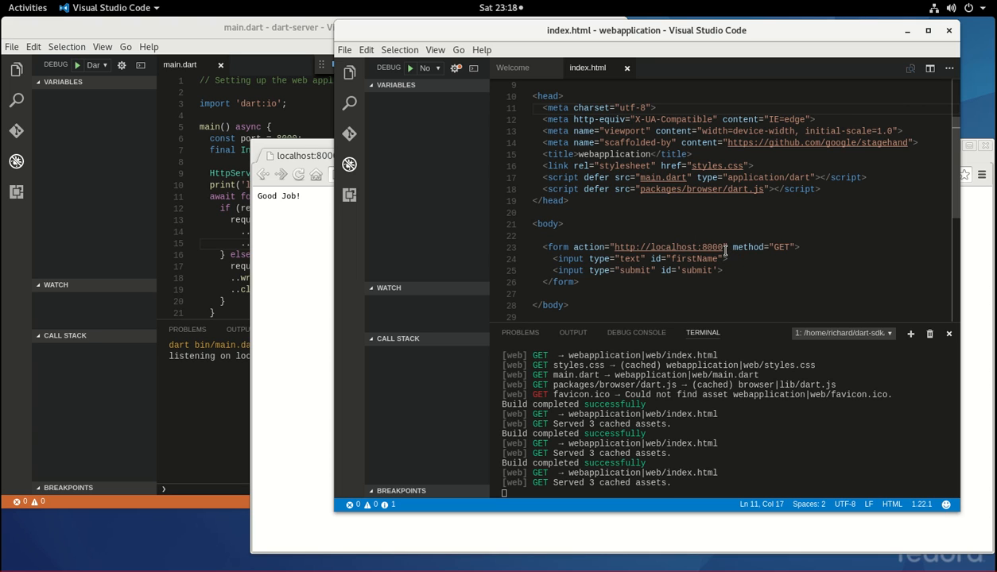
{"action": "mouse_move", "coordinate": [606, 281]}
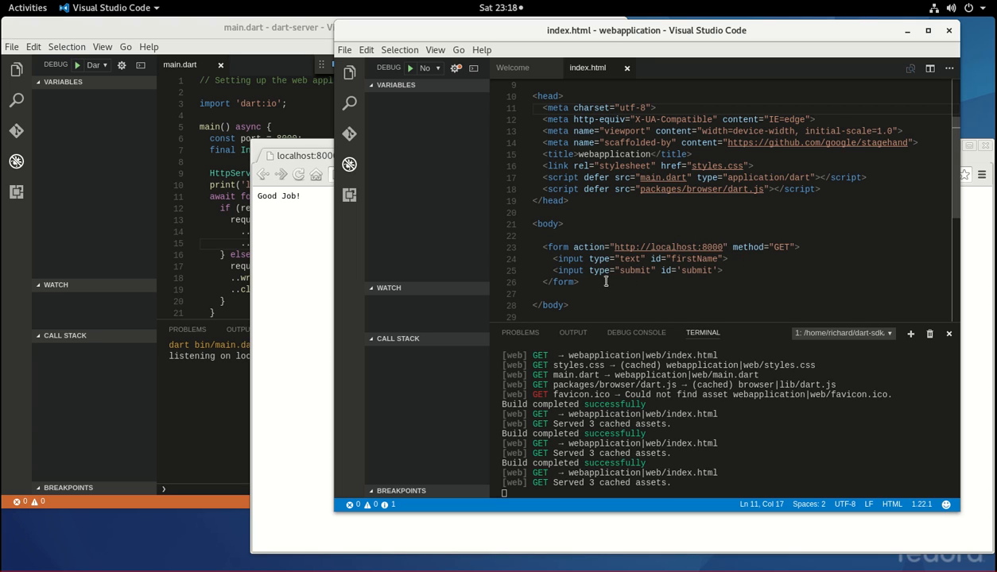
Select the form block in index.html, then switch to the dart-server window's main.dart.
{"action": "left_click_drag", "start_coordinate": [538, 247], "coordinate": [580, 283]}
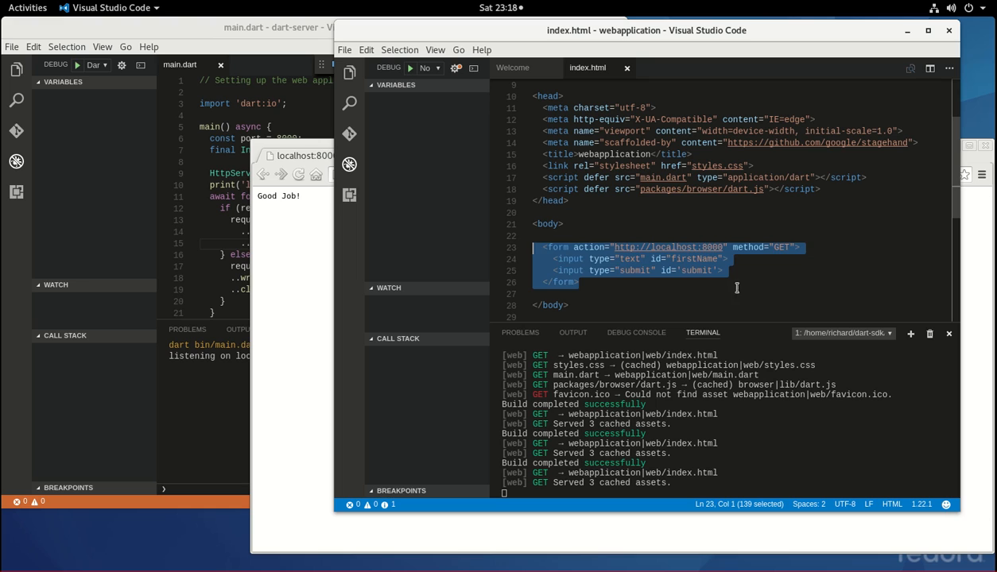
{"action": "left_click", "coordinate": [537, 271]}
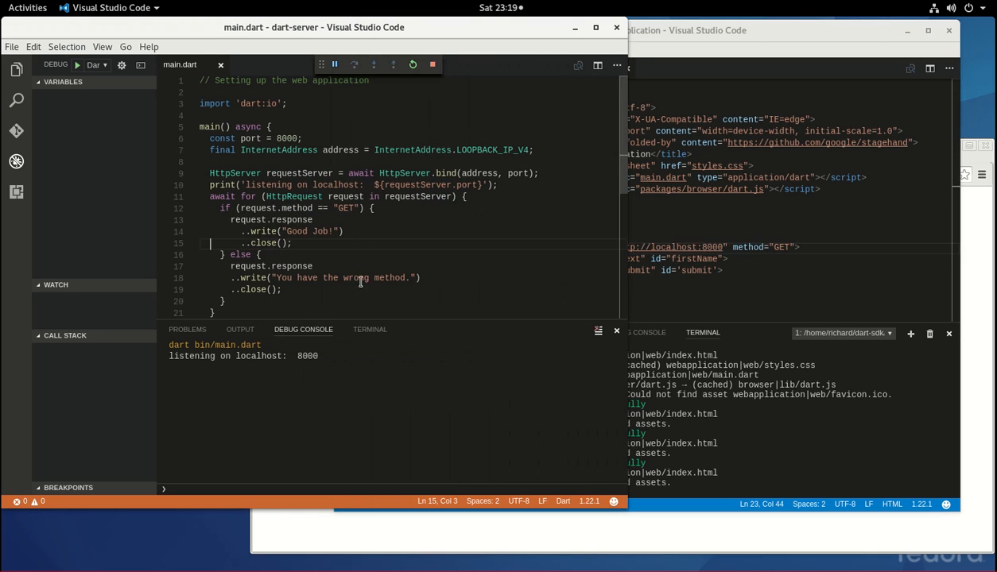
{"action": "mouse_move", "coordinate": [262, 232]}
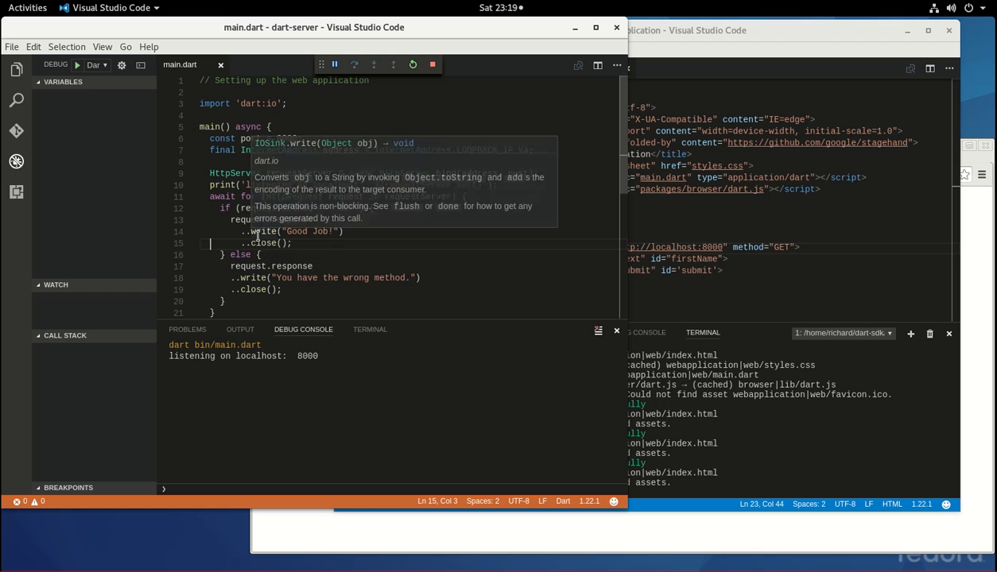